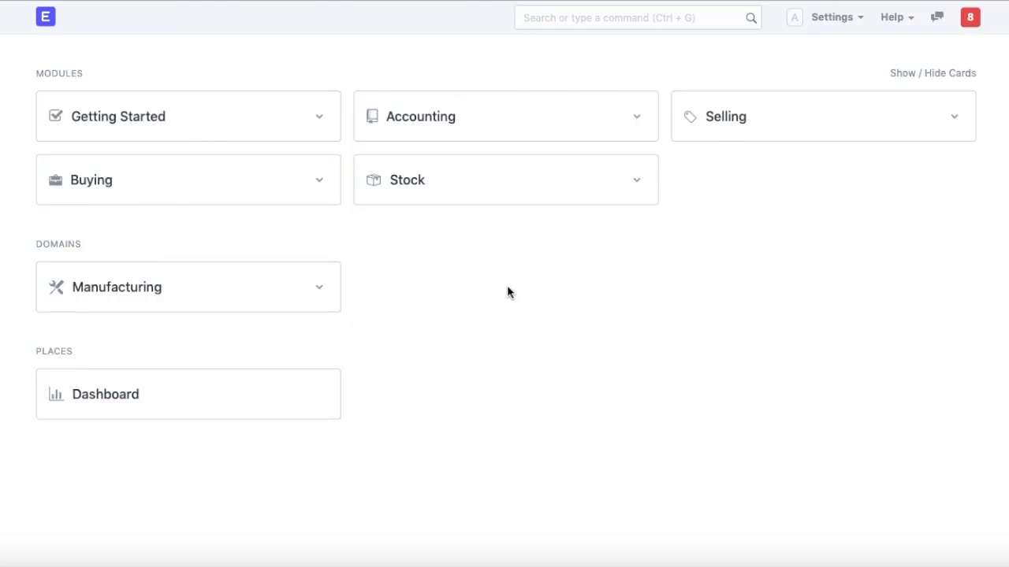
{"action": "mouse_move", "coordinate": [571, 233]}
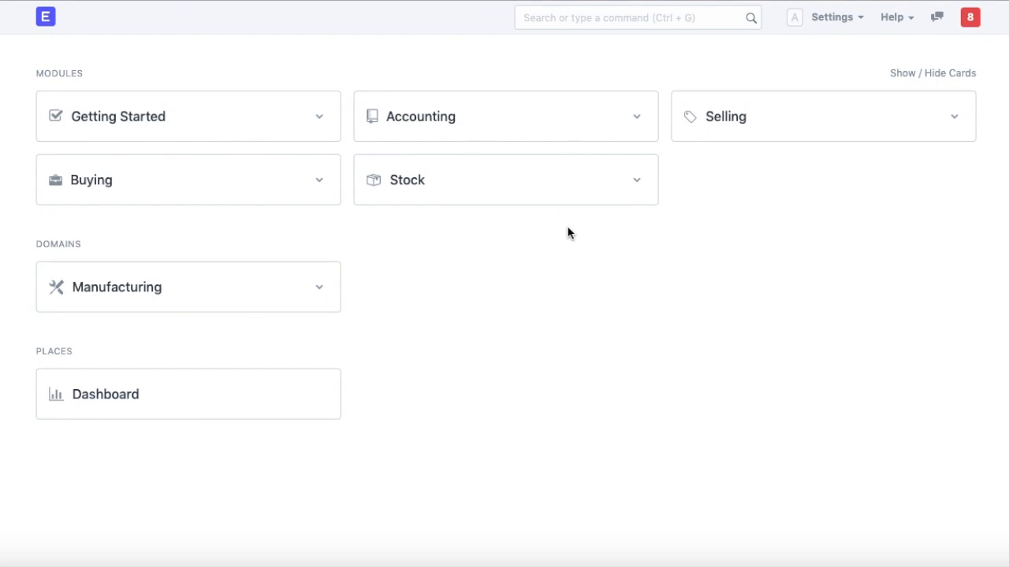
{"action": "mouse_move", "coordinate": [583, 245]}
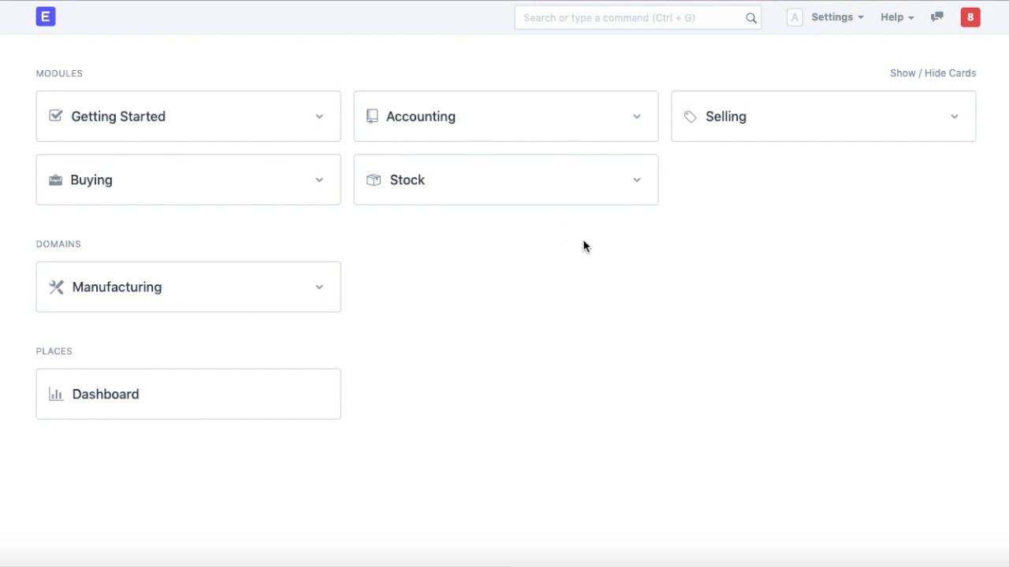
Step: Reach the Sales Invoice list through the Accounting module's Accounts Receivable section
{"action": "left_click", "coordinate": [419, 116]}
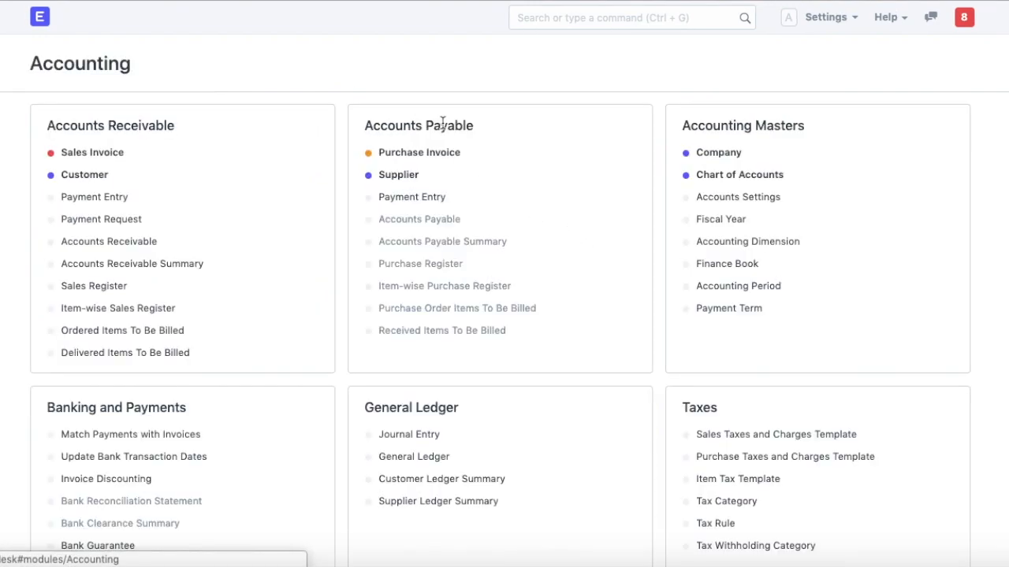
{"action": "left_click", "coordinate": [91, 151]}
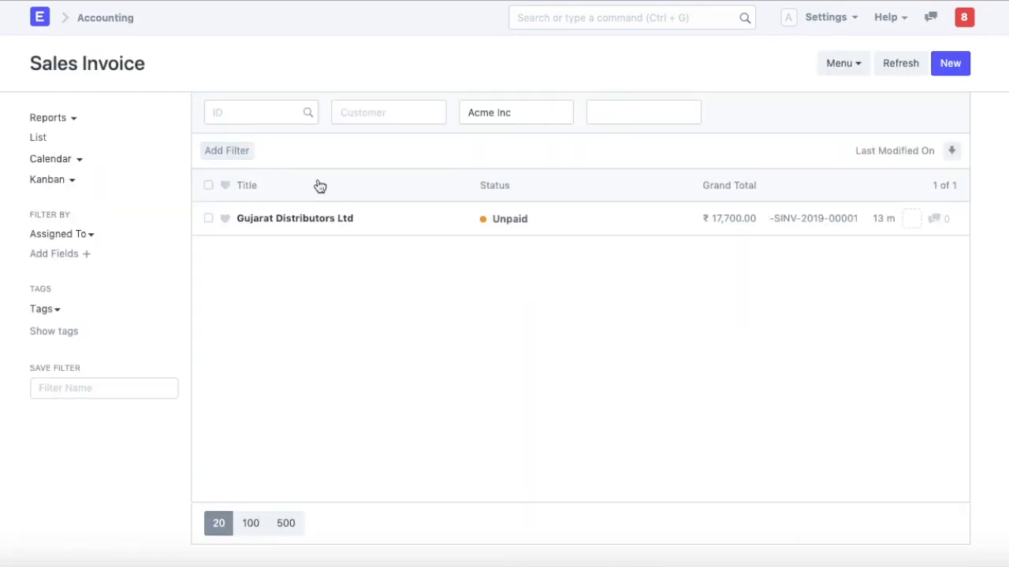
{"action": "mouse_move", "coordinate": [879, 129]}
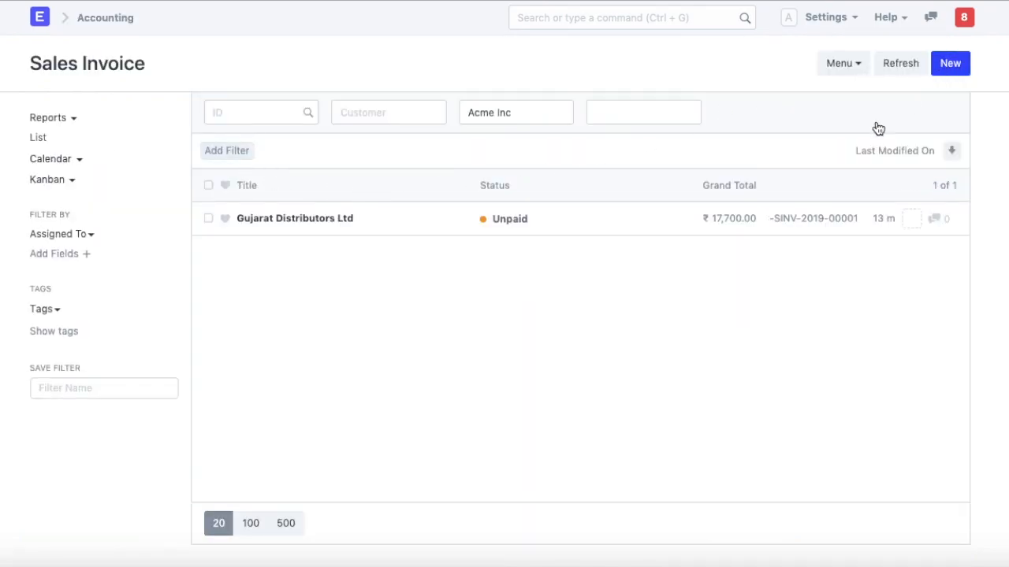
Step: Create a new sales invoice billed to Maharashtra Distributors Ltd and add the 'wea' item, 100 units for ₹15,000 plus GST
{"action": "left_click", "coordinate": [949, 63]}
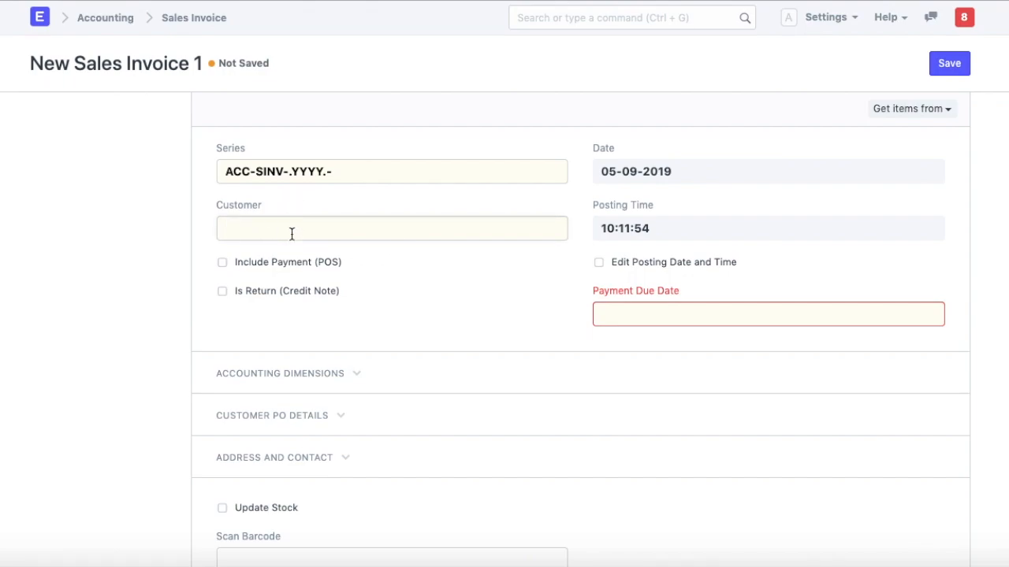
{"action": "left_click", "coordinate": [391, 228]}
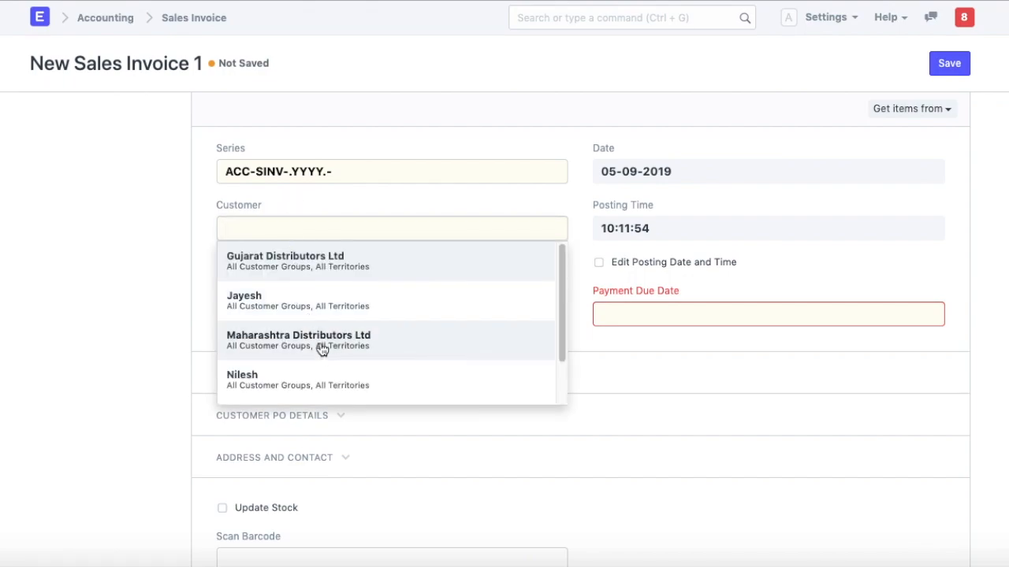
{"action": "left_click", "coordinate": [298, 339]}
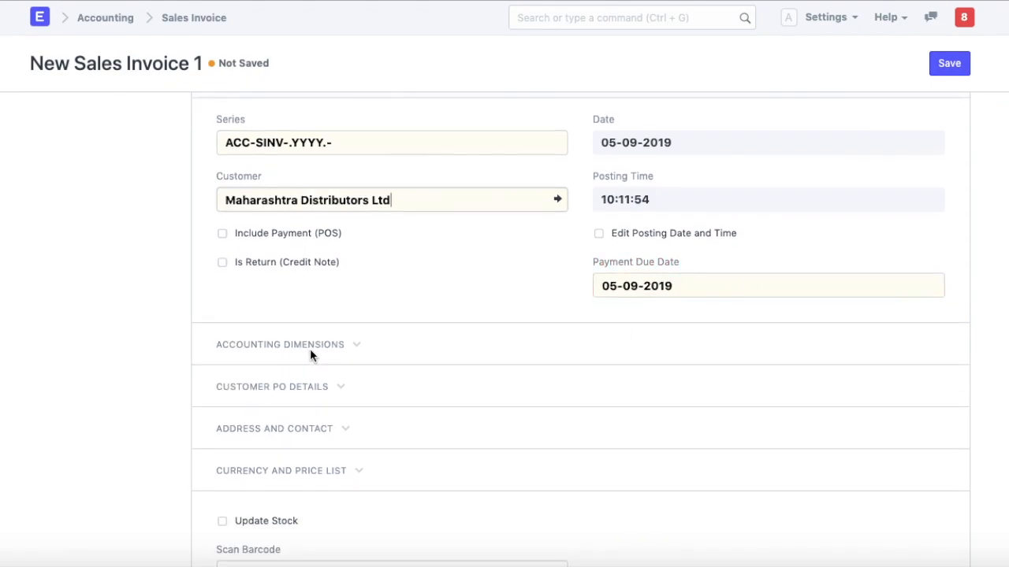
{"action": "scroll", "scroll_direction": "down", "scroll_amount": 3}
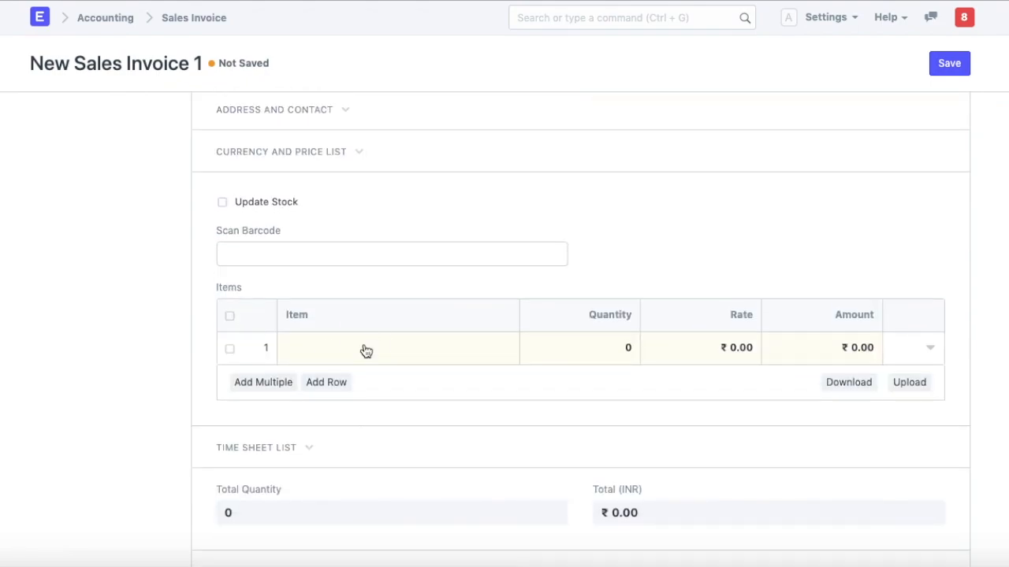
{"action": "left_click", "coordinate": [366, 348]}
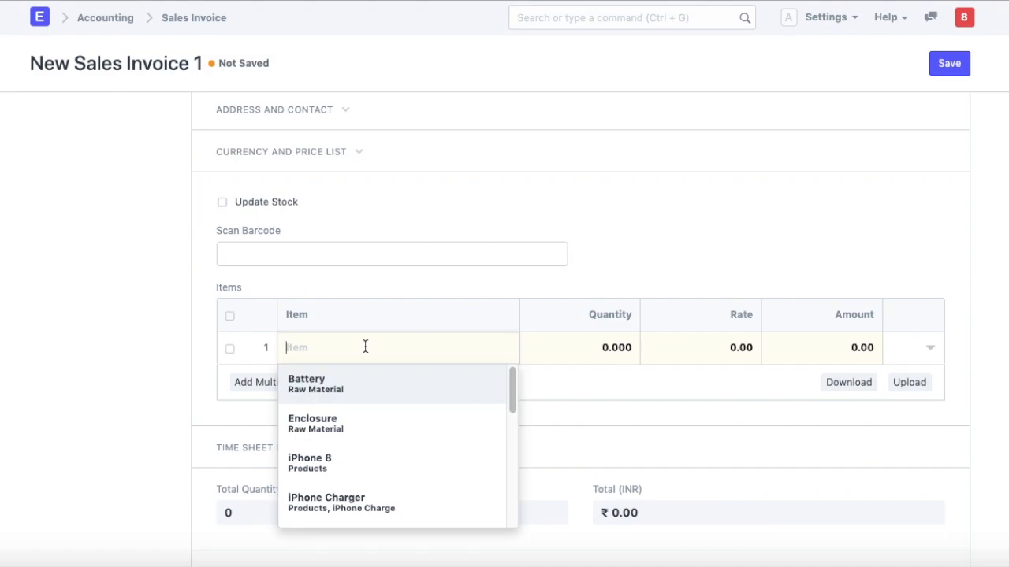
{"action": "type", "text": "wea"}
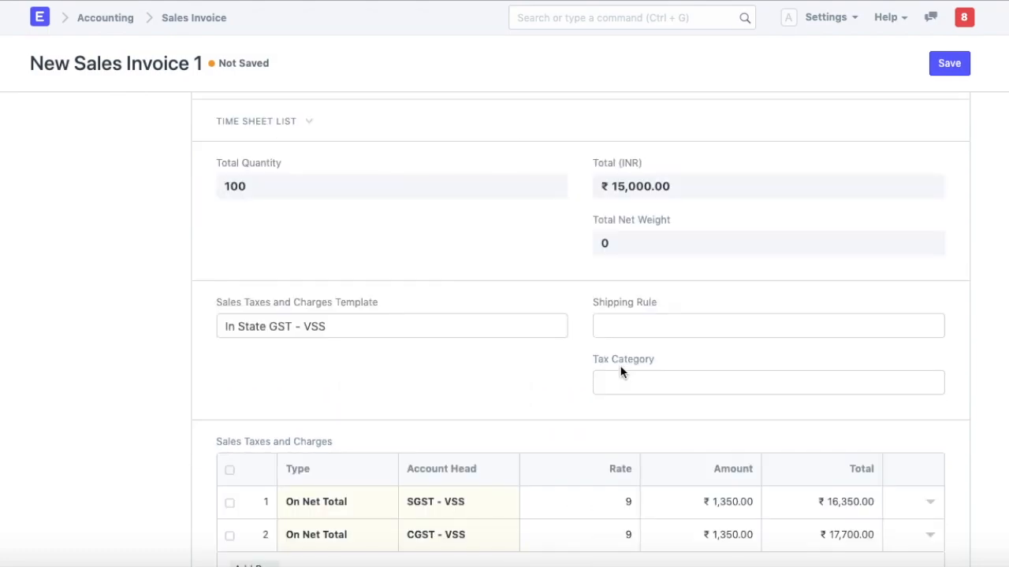
{"action": "scroll", "scroll_direction": "down", "scroll_amount": 3}
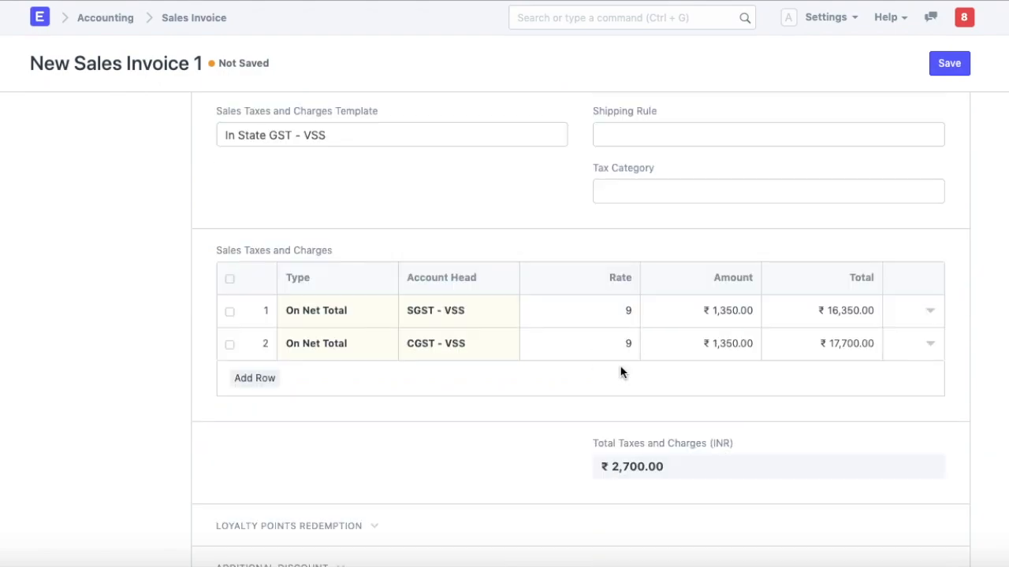
{"action": "mouse_move", "coordinate": [272, 255]}
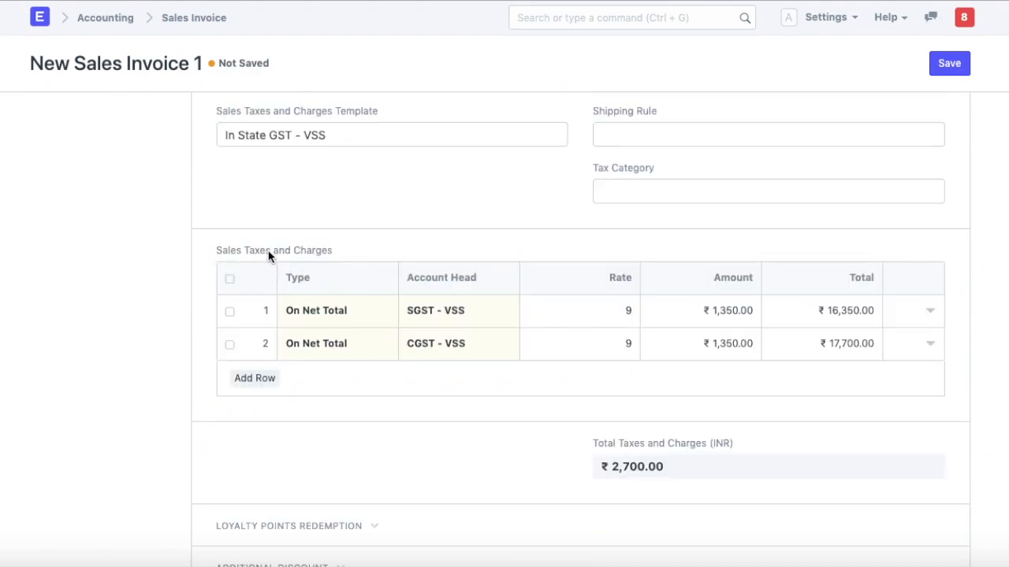
{"action": "mouse_move", "coordinate": [532, 258]}
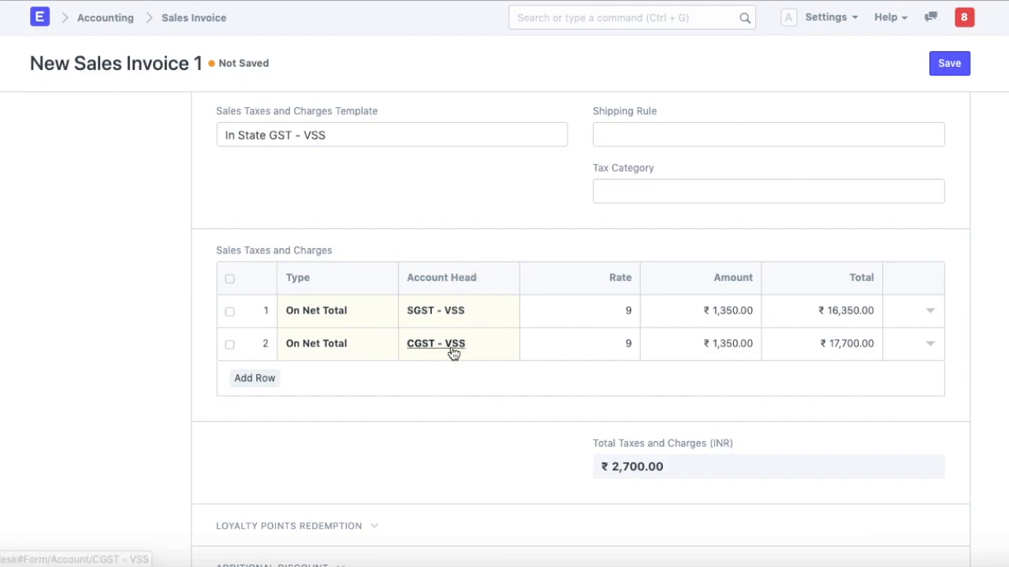
Step: Choose the Installation and Delivery payment terms template to split ₹17,700 into 10%, 45% and 45%
{"action": "scroll", "scroll_direction": "down", "scroll_amount": 3}
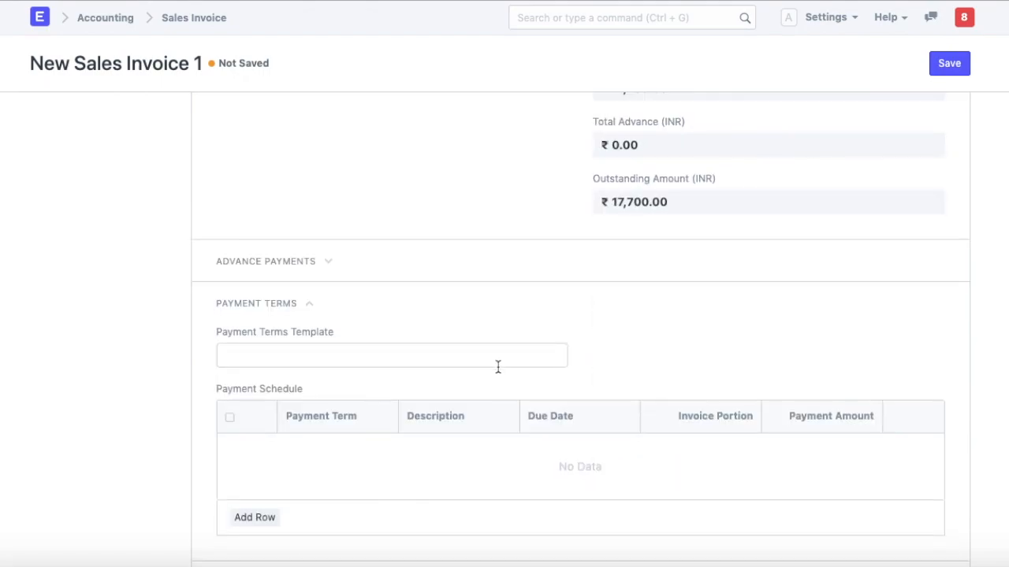
{"action": "scroll", "scroll_direction": "down", "scroll_amount": 3}
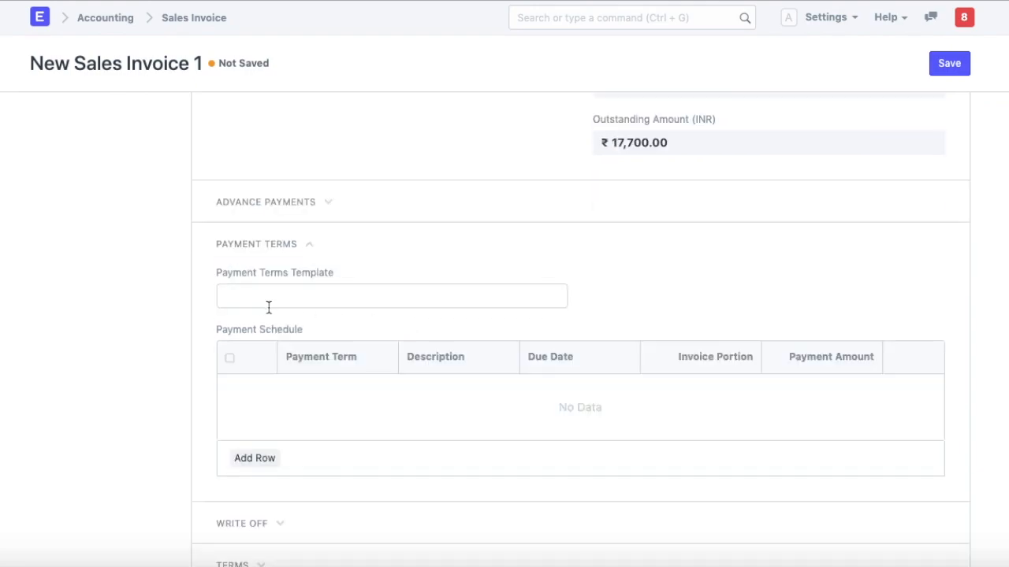
{"action": "left_click", "coordinate": [390, 296]}
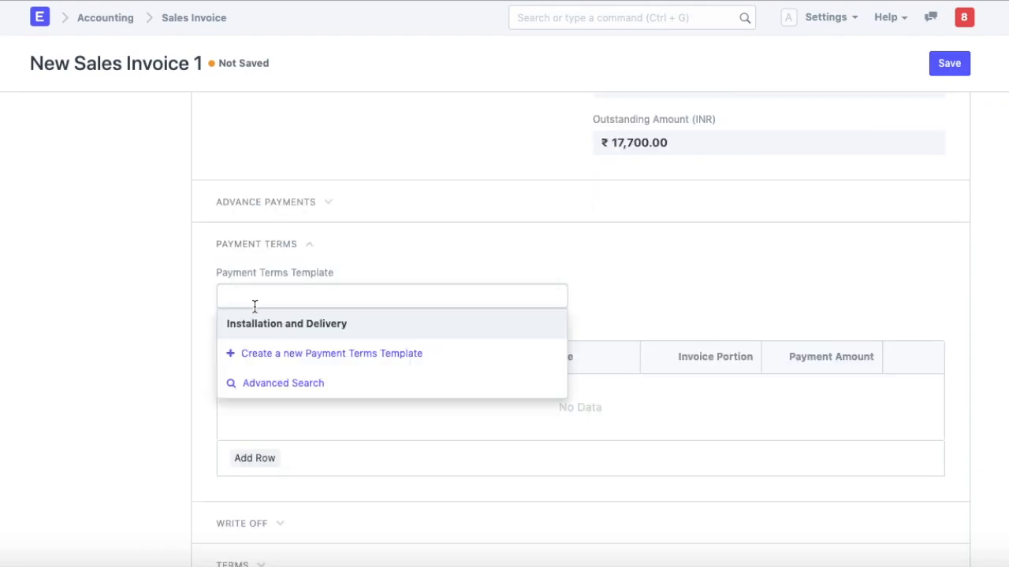
{"action": "left_click", "coordinate": [286, 323]}
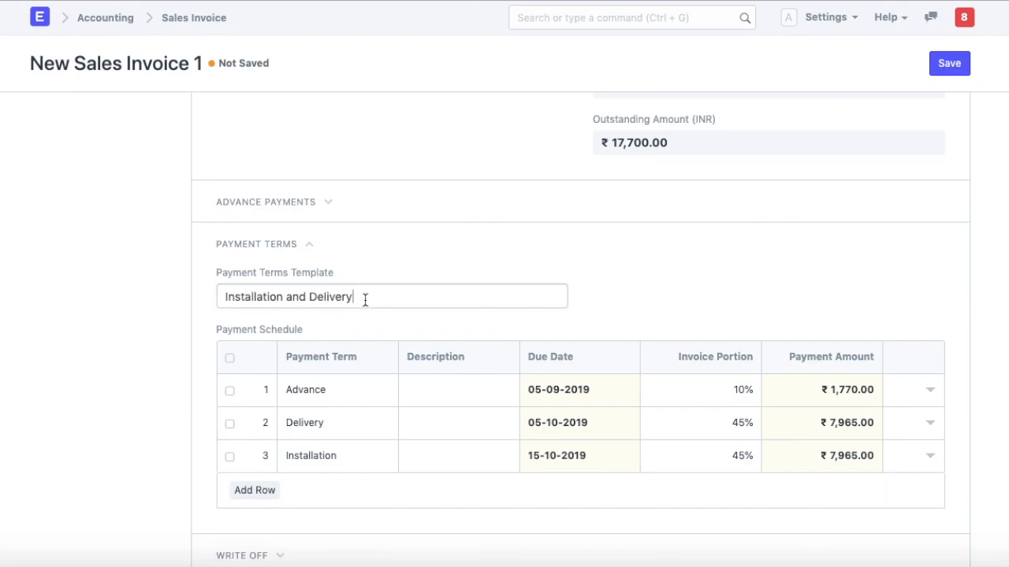
{"action": "mouse_move", "coordinate": [359, 411]}
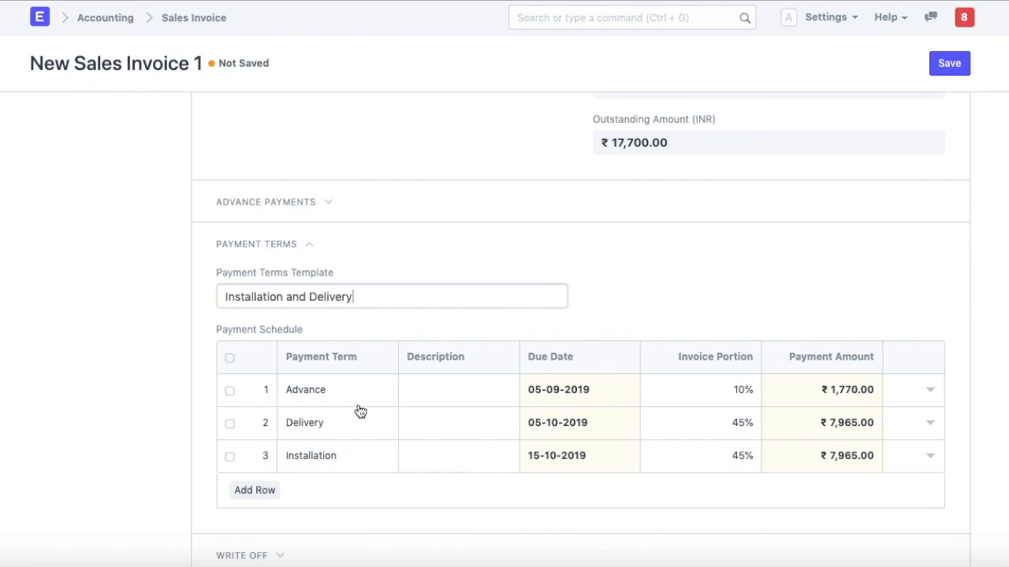
{"action": "mouse_move", "coordinate": [349, 408]}
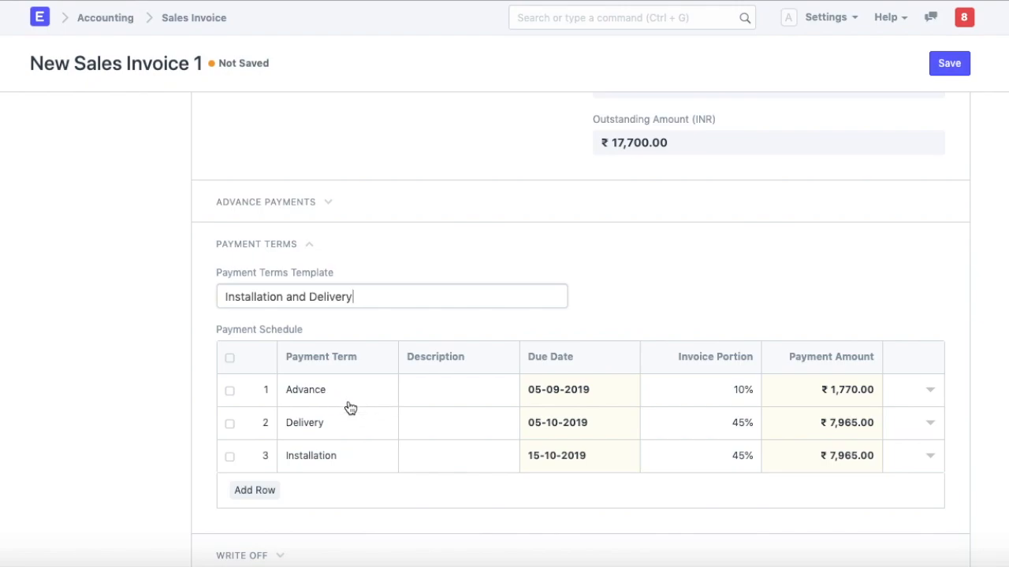
{"action": "mouse_move", "coordinate": [655, 387]}
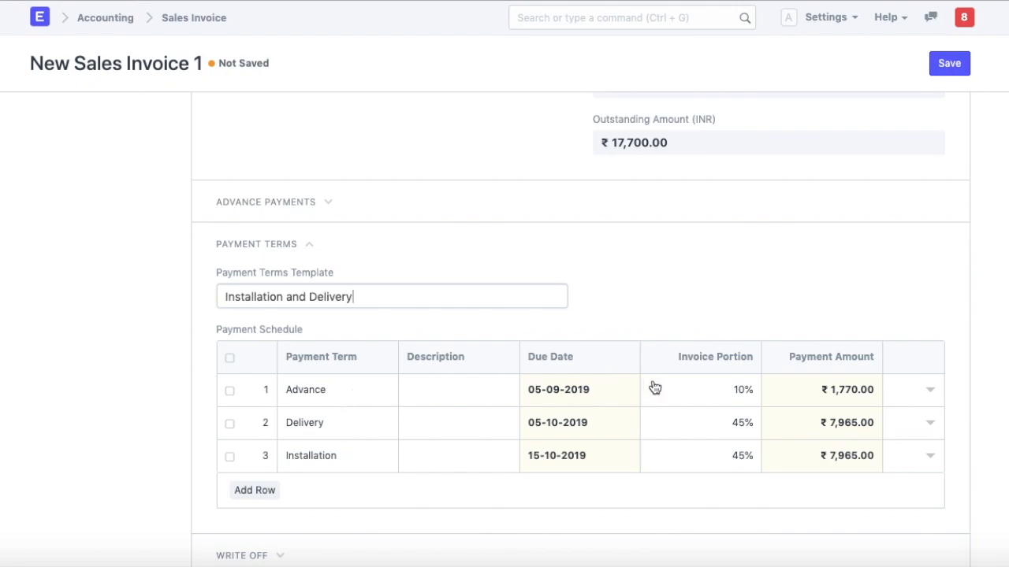
{"action": "mouse_move", "coordinate": [558, 398]}
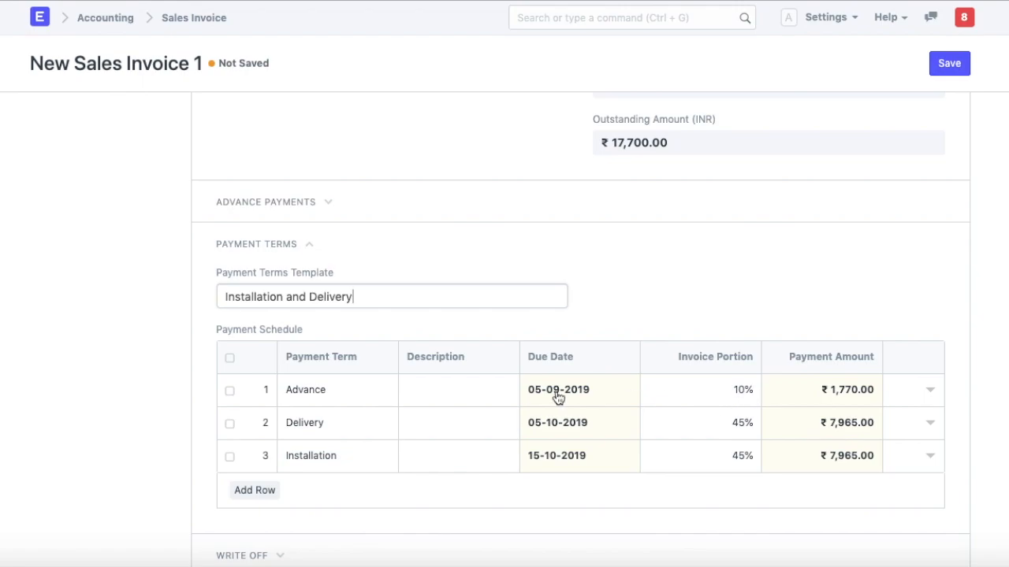
{"action": "mouse_move", "coordinate": [573, 396]}
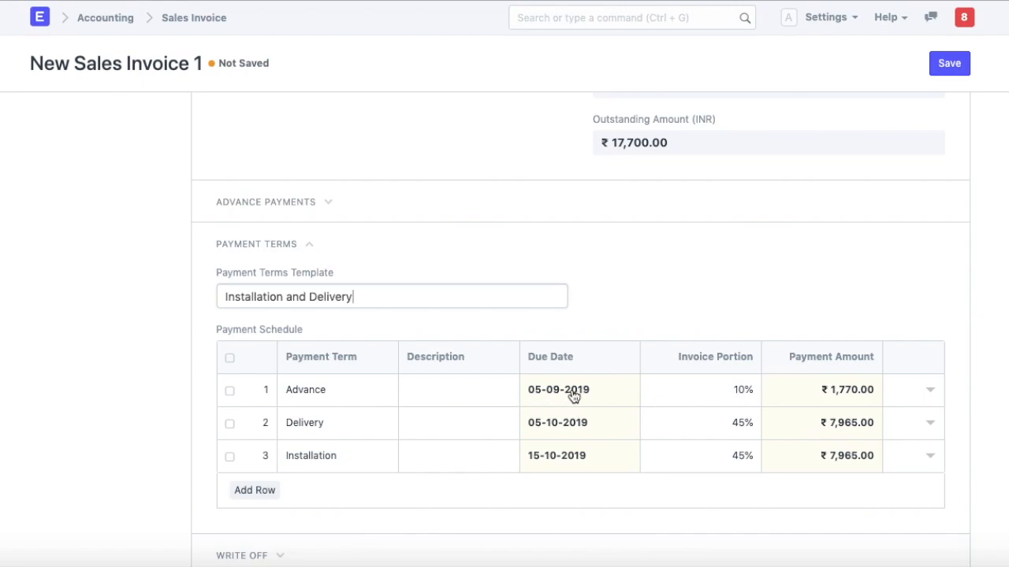
{"action": "mouse_move", "coordinate": [309, 436]}
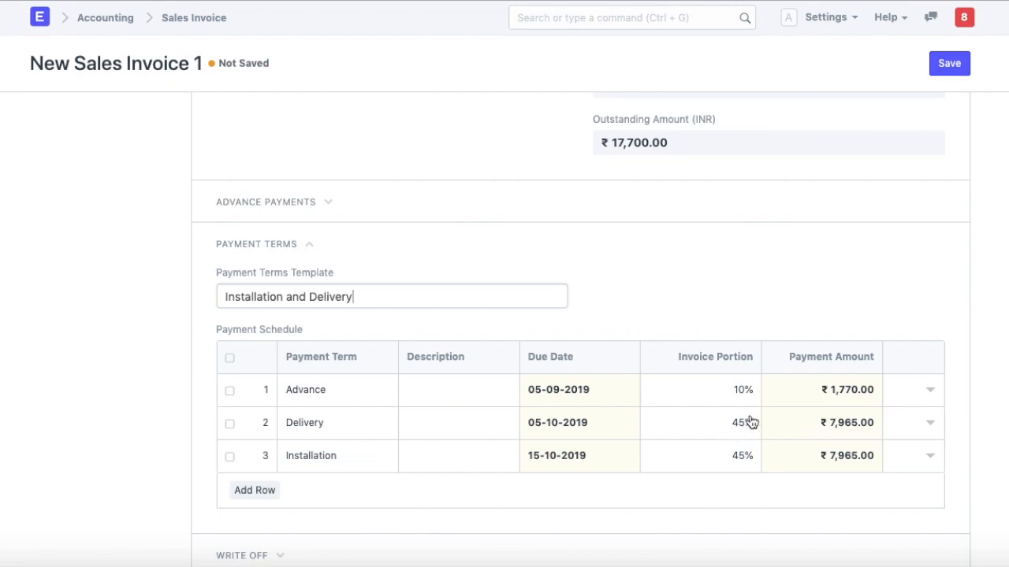
{"action": "mouse_move", "coordinate": [751, 435]}
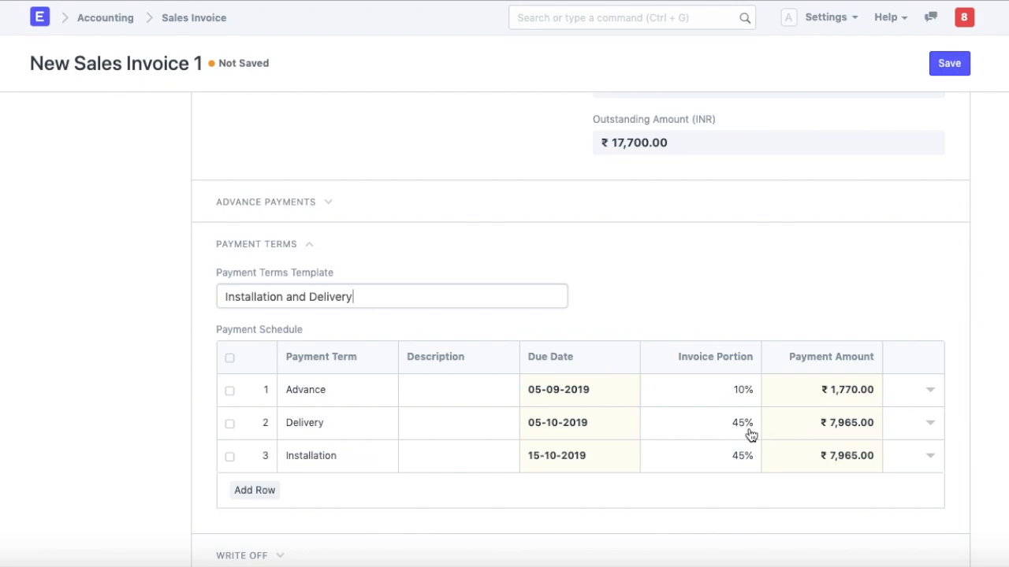
{"action": "mouse_move", "coordinate": [564, 438]}
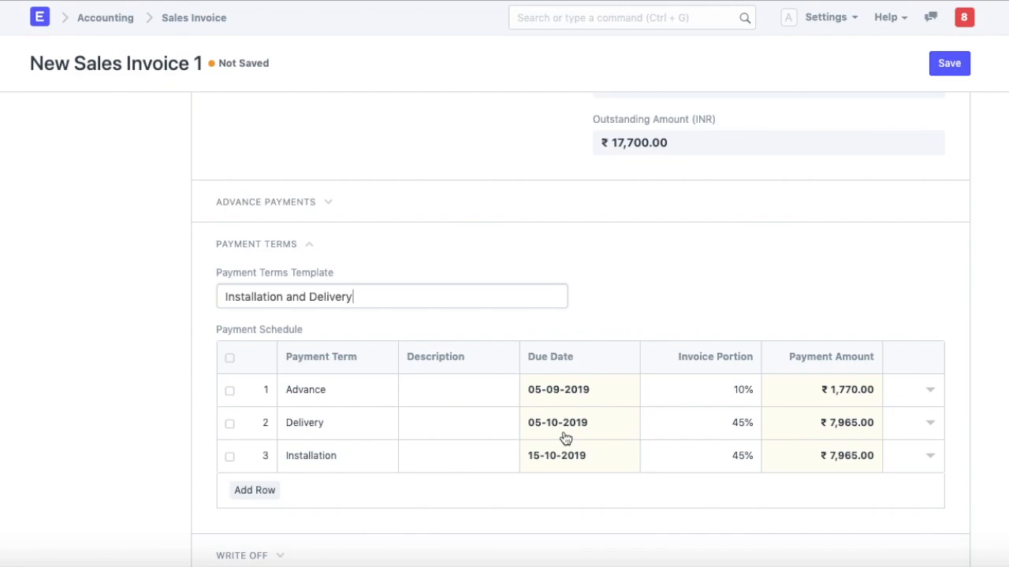
{"action": "mouse_move", "coordinate": [345, 470]}
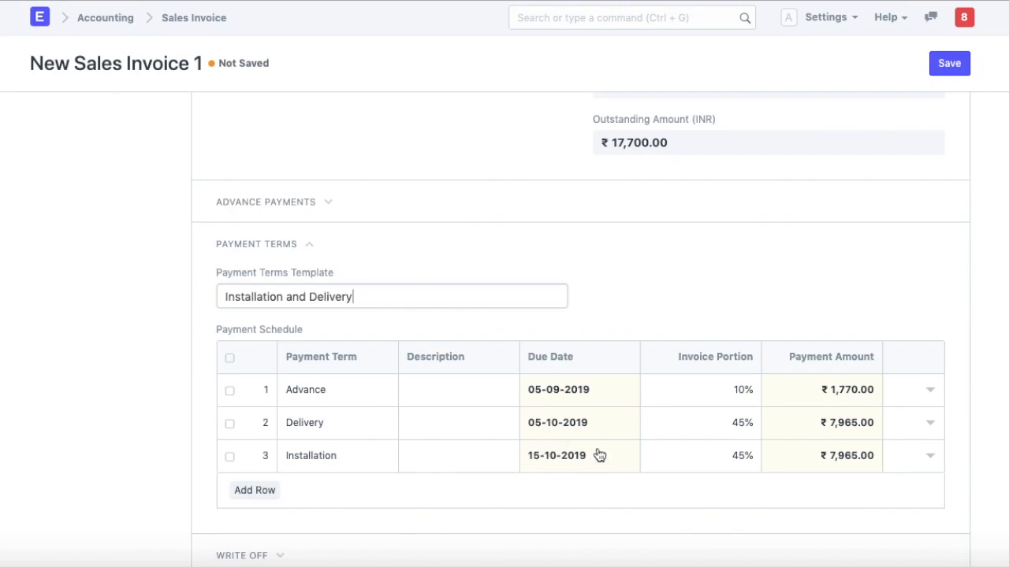
{"action": "mouse_move", "coordinate": [605, 470]}
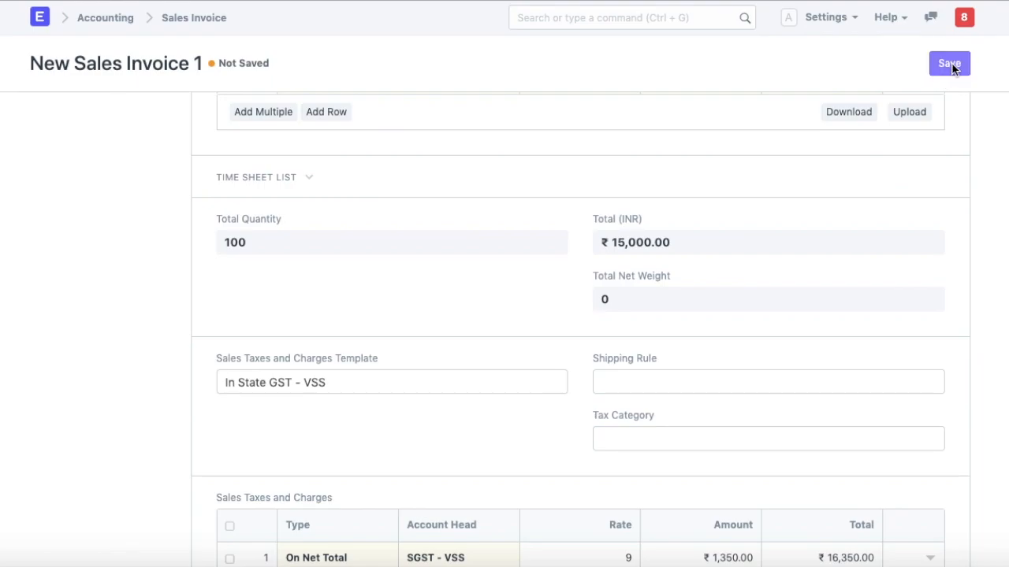
Step: Save and submit the Maharashtra Distributors invoice so it shows as unpaid at ₹17,700
{"action": "left_click", "coordinate": [949, 64]}
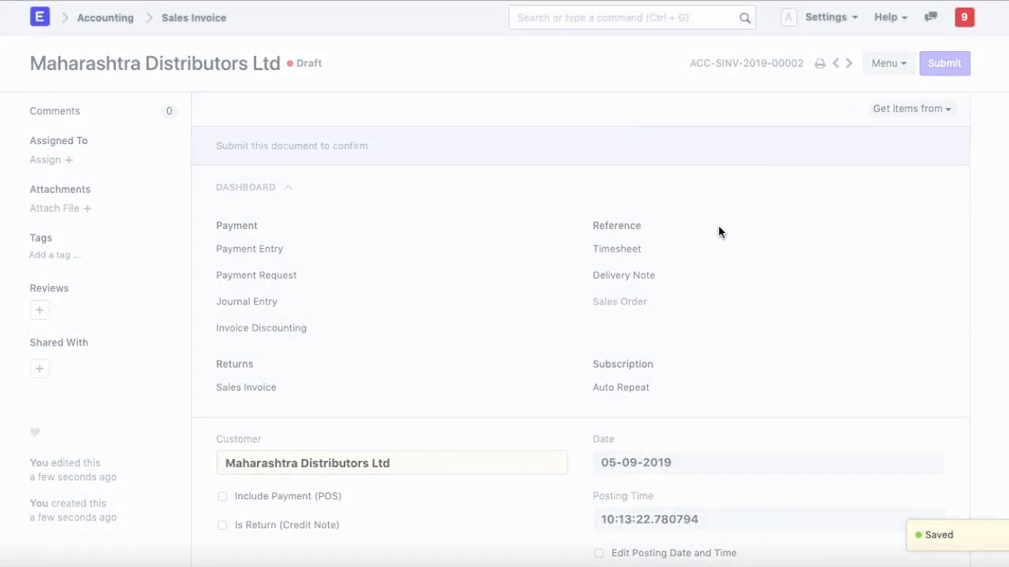
{"action": "left_click", "coordinate": [942, 63]}
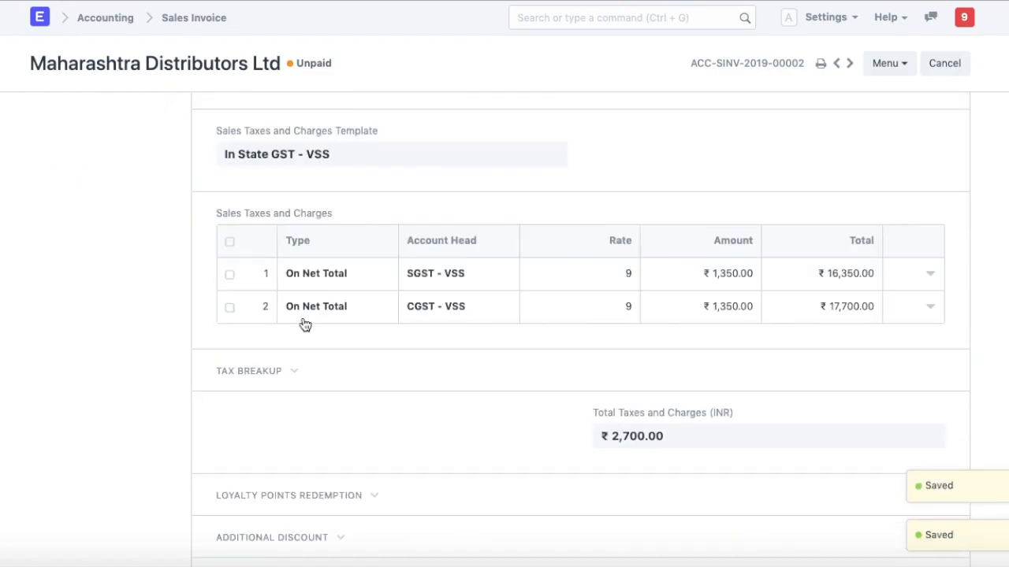
{"action": "scroll", "scroll_direction": "down", "scroll_amount": 3}
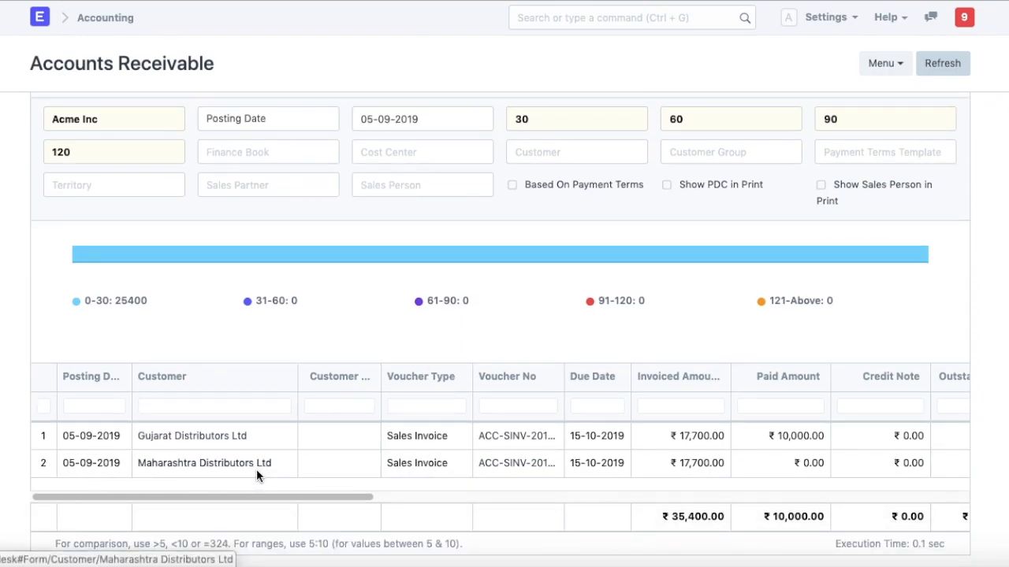
{"action": "mouse_move", "coordinate": [240, 479]}
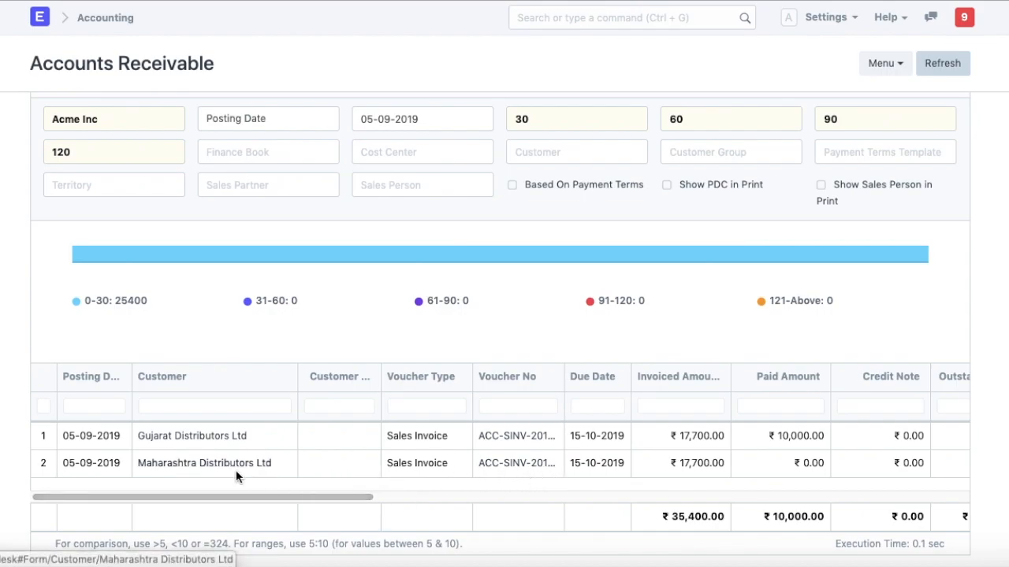
{"action": "mouse_move", "coordinate": [638, 473]}
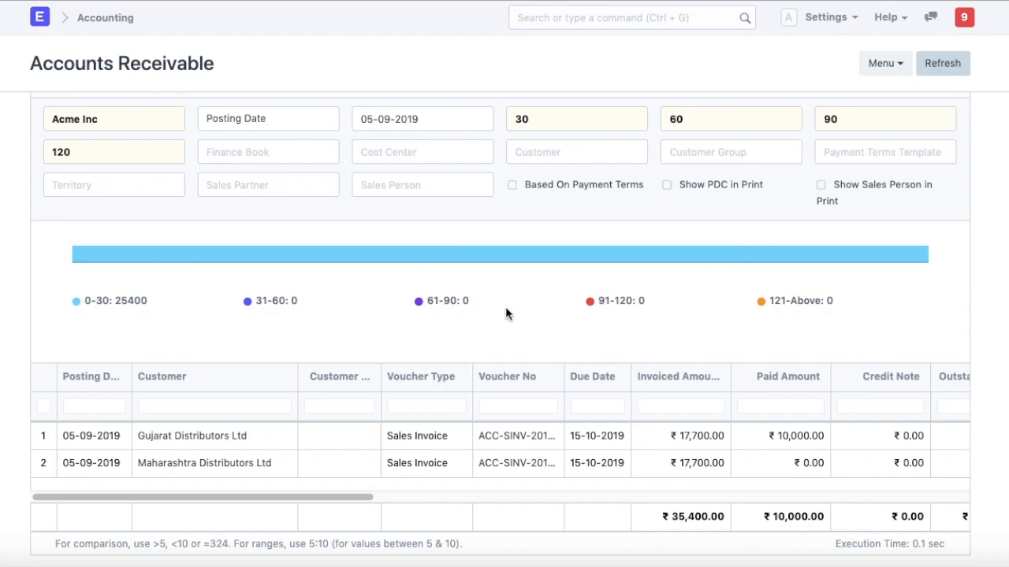
{"action": "mouse_move", "coordinate": [567, 195]}
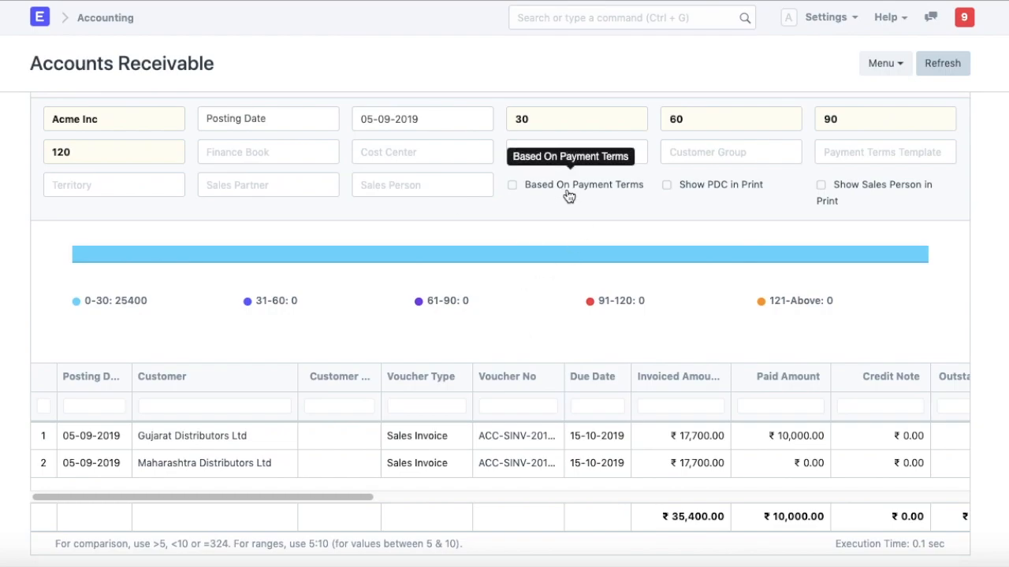
Step: Enable Based On Payment Terms so each instalment appears as its own row totalling ₹25,665
{"action": "left_click", "coordinate": [512, 184]}
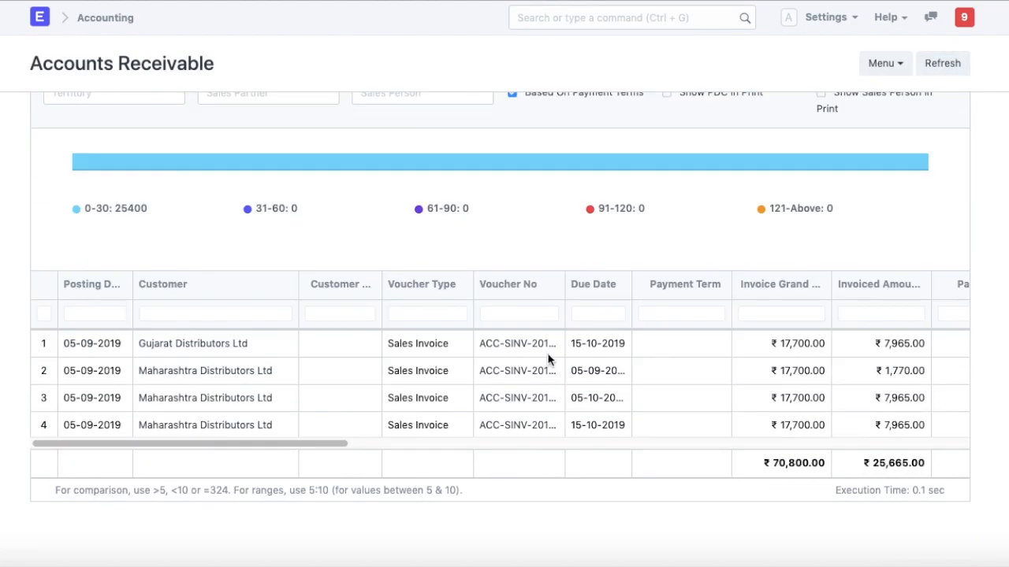
{"action": "mouse_move", "coordinate": [501, 161]}
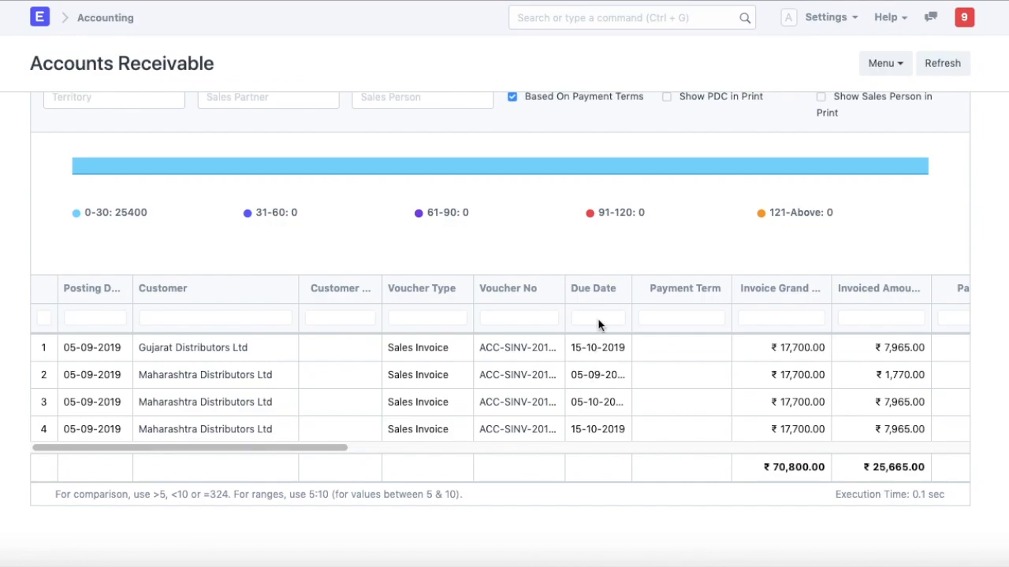
{"action": "mouse_move", "coordinate": [596, 117]}
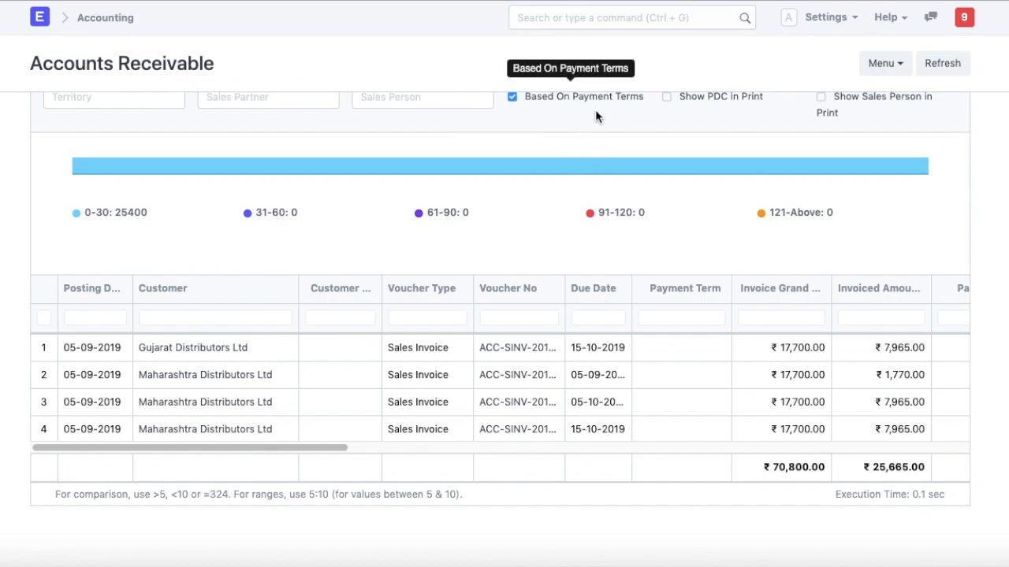
{"action": "mouse_move", "coordinate": [309, 457]}
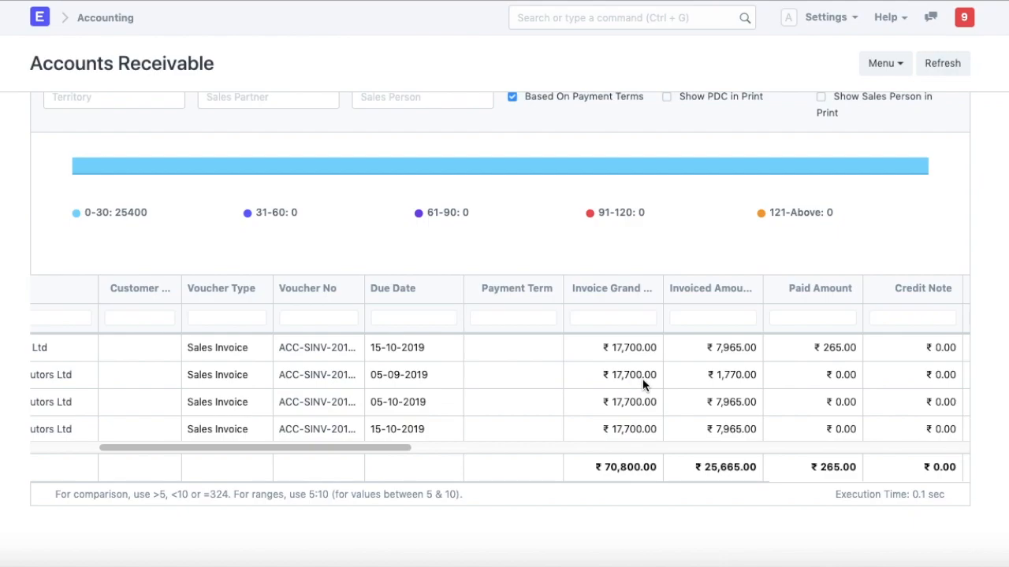
{"action": "mouse_move", "coordinate": [740, 384]}
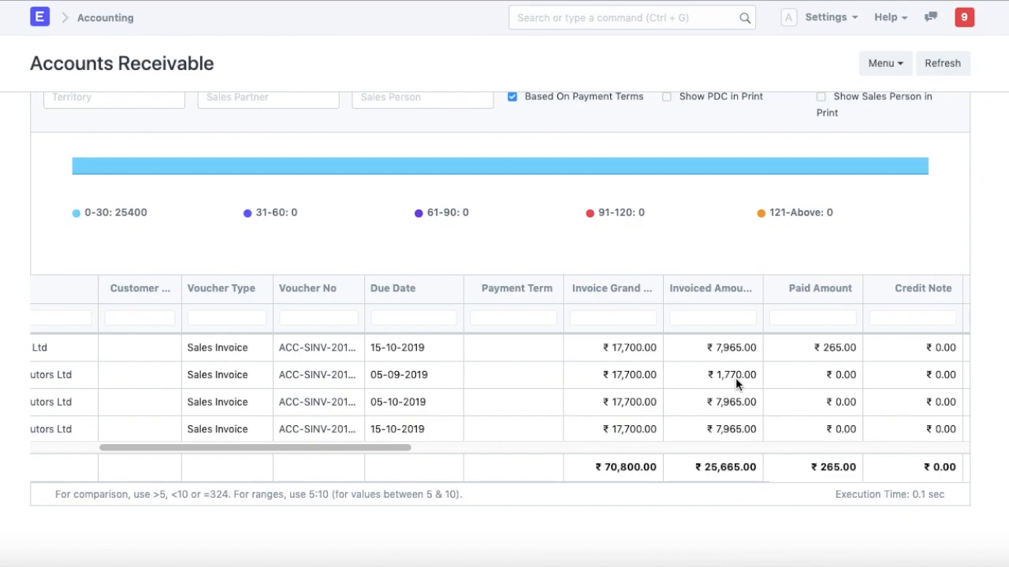
{"action": "mouse_move", "coordinate": [378, 388]}
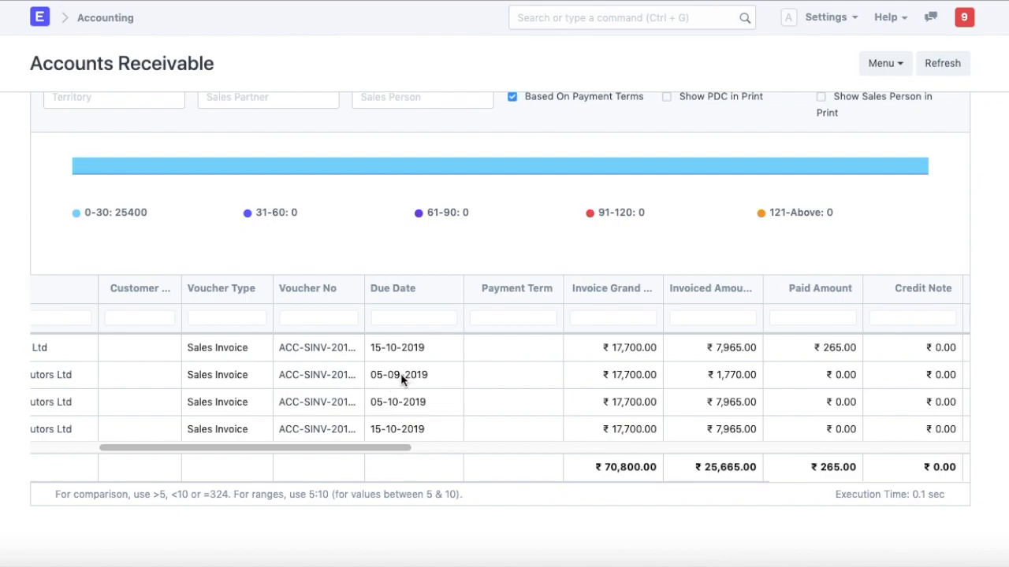
{"action": "mouse_move", "coordinate": [725, 413]}
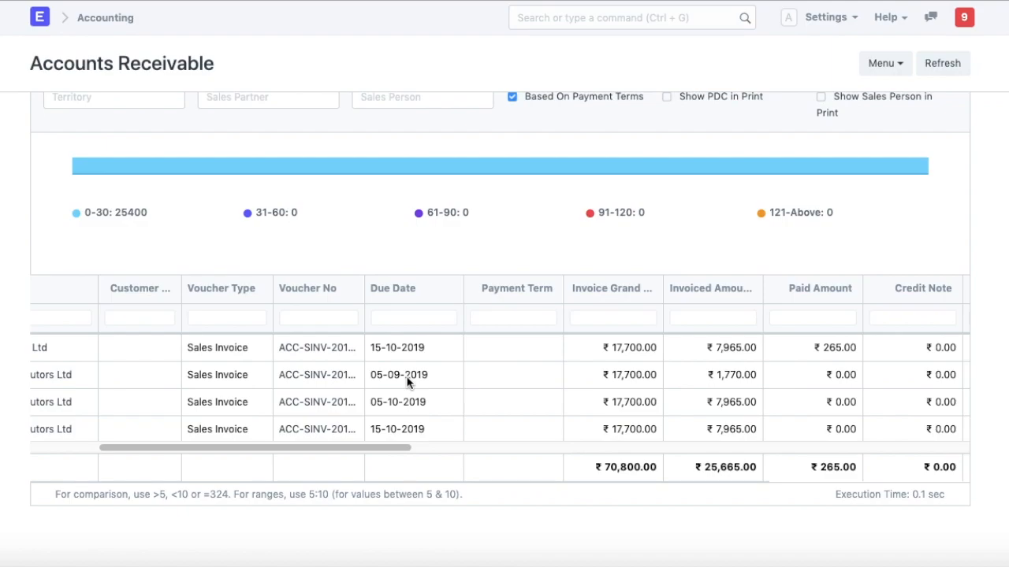
{"action": "mouse_move", "coordinate": [416, 441]}
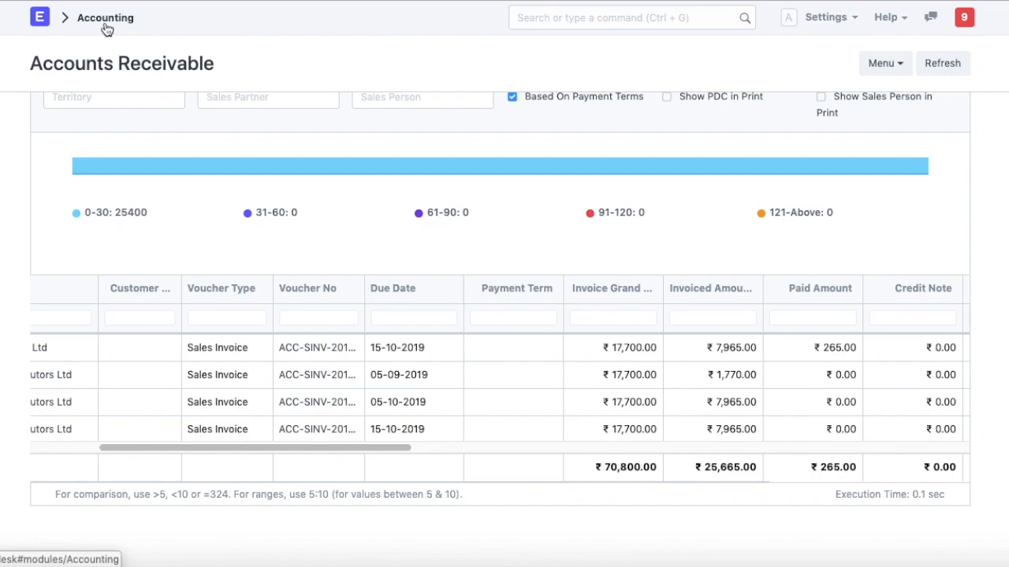
Step: Return to the Accounting overview and bring up the Payment Entry list
{"action": "left_click", "coordinate": [104, 17]}
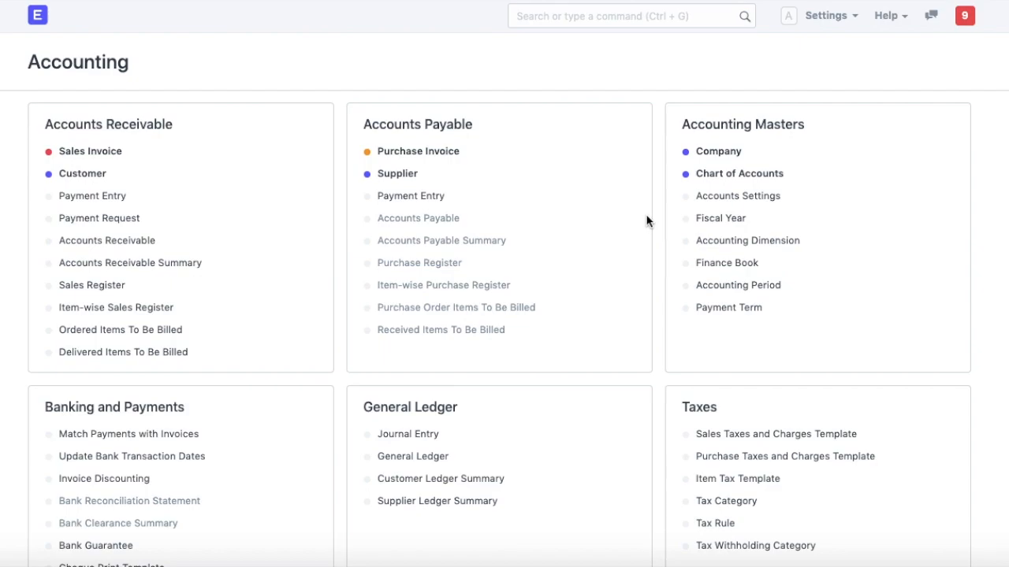
{"action": "mouse_move", "coordinate": [646, 219]}
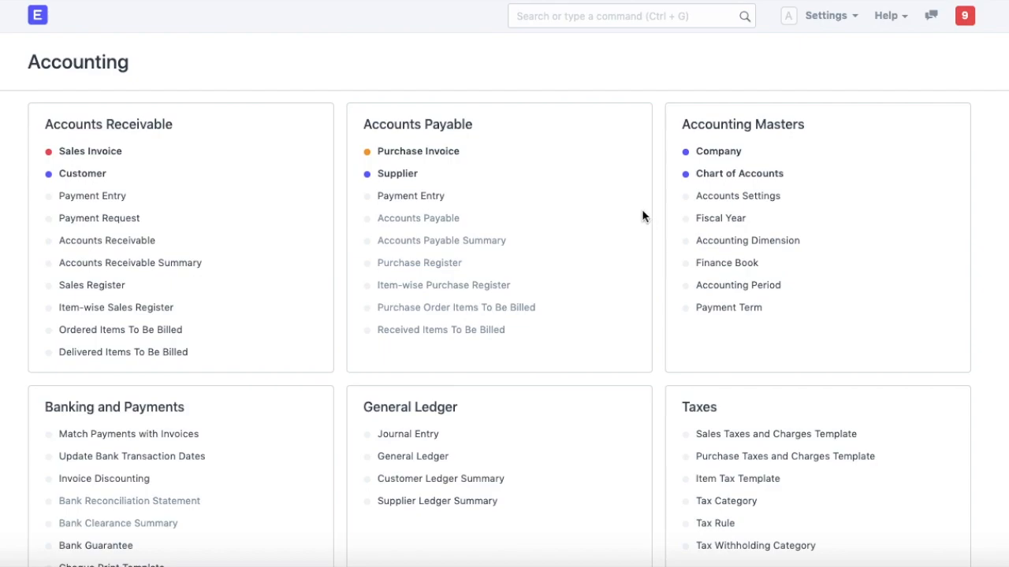
{"action": "mouse_move", "coordinate": [621, 208]}
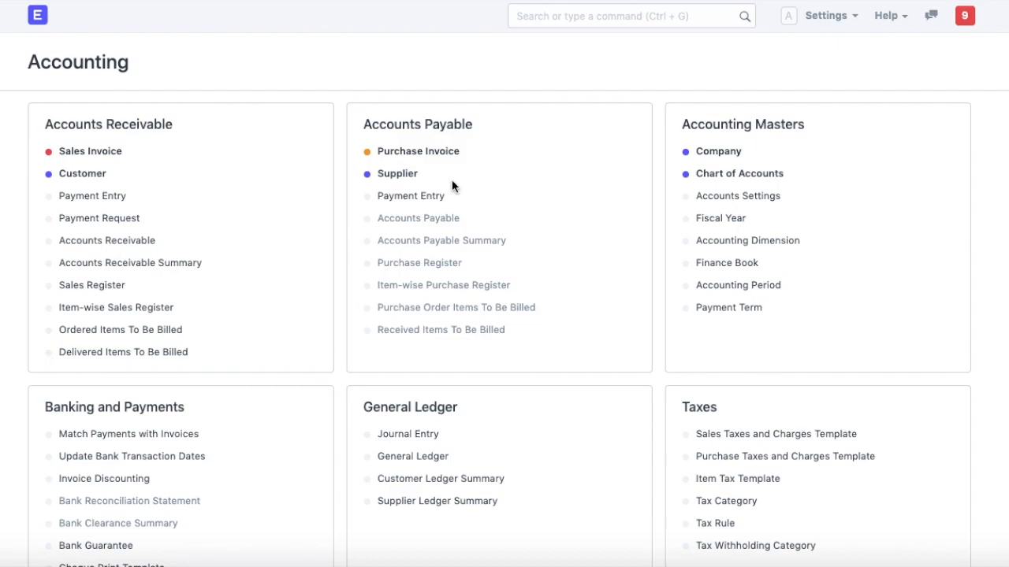
{"action": "mouse_move", "coordinate": [173, 192]}
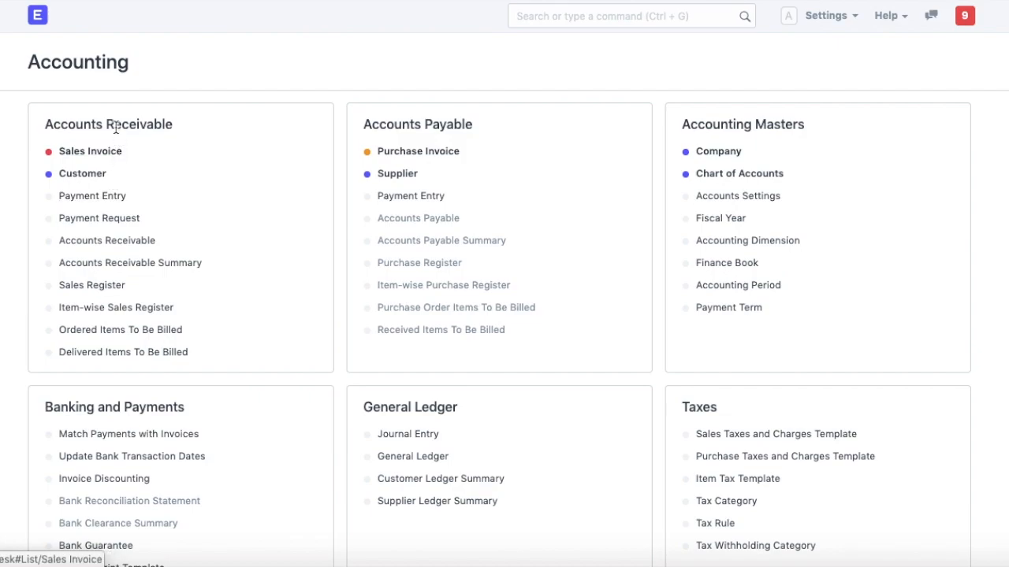
{"action": "left_click", "coordinate": [92, 195]}
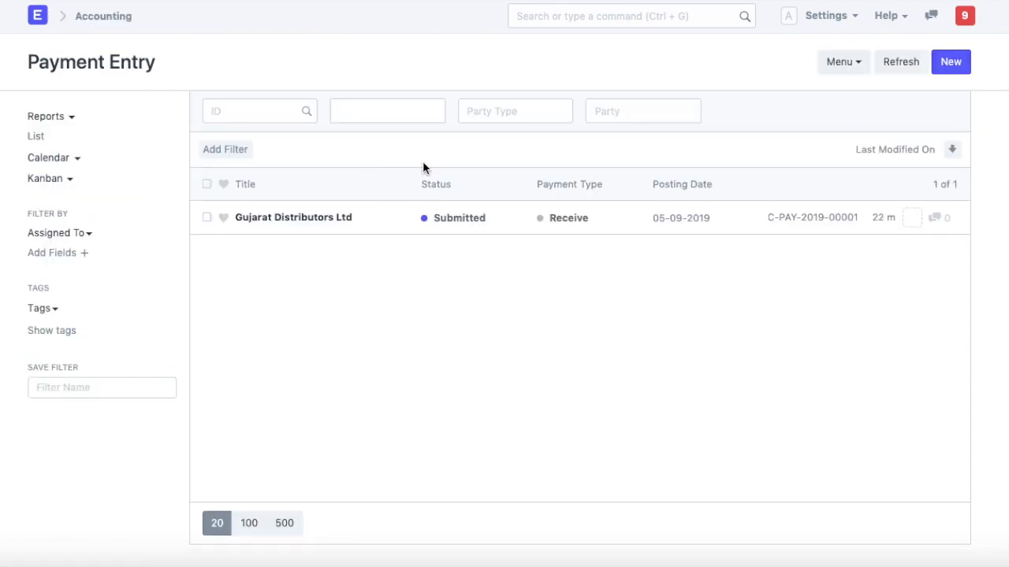
Step: Create a new payment entry receiving from Maharashtra Distributors Ltd, ready for the paid amount
{"action": "left_click", "coordinate": [950, 61]}
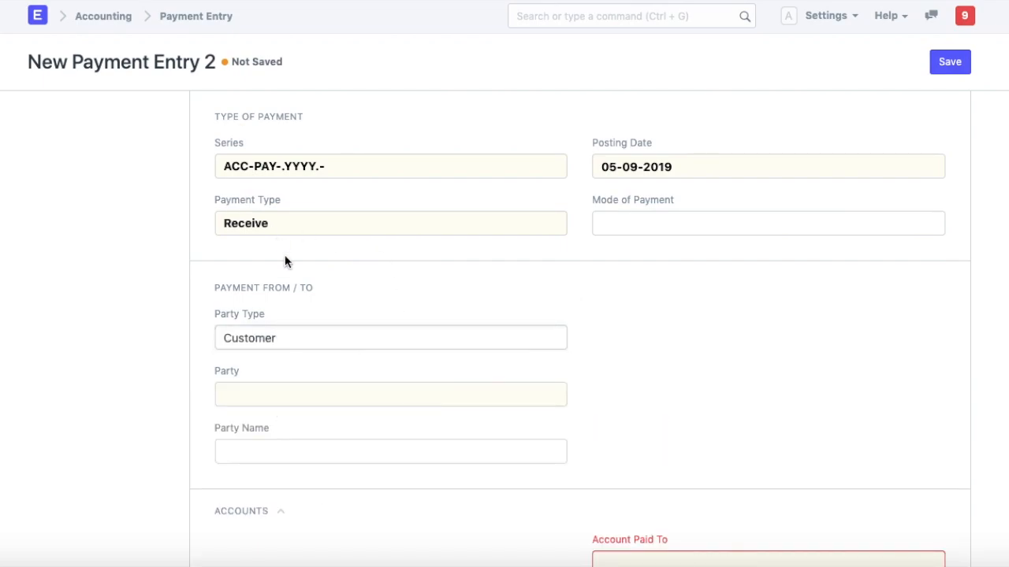
{"action": "scroll", "scroll_direction": "down", "scroll_amount": 3}
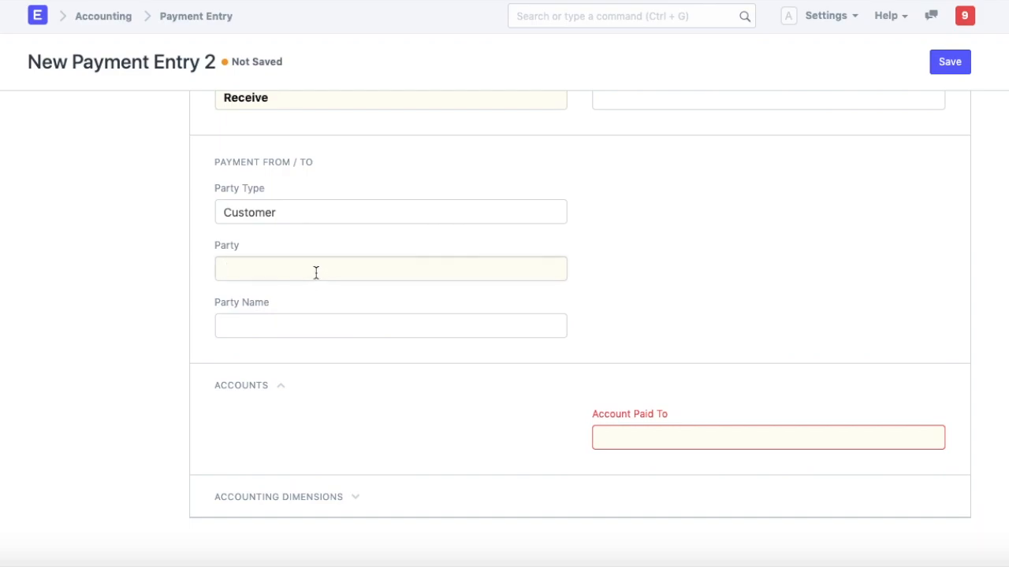
{"action": "left_click", "coordinate": [391, 268]}
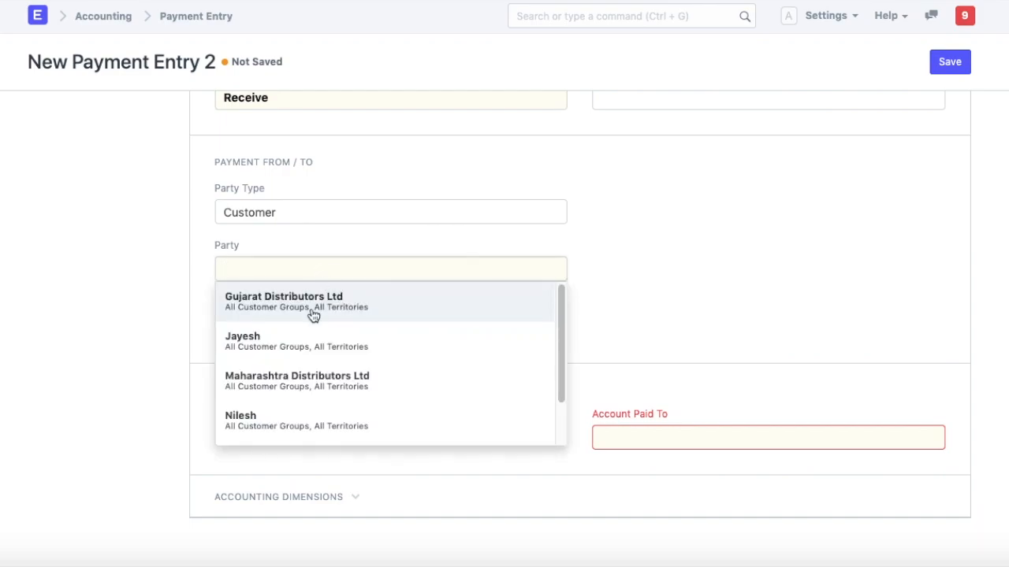
{"action": "left_click", "coordinate": [297, 379]}
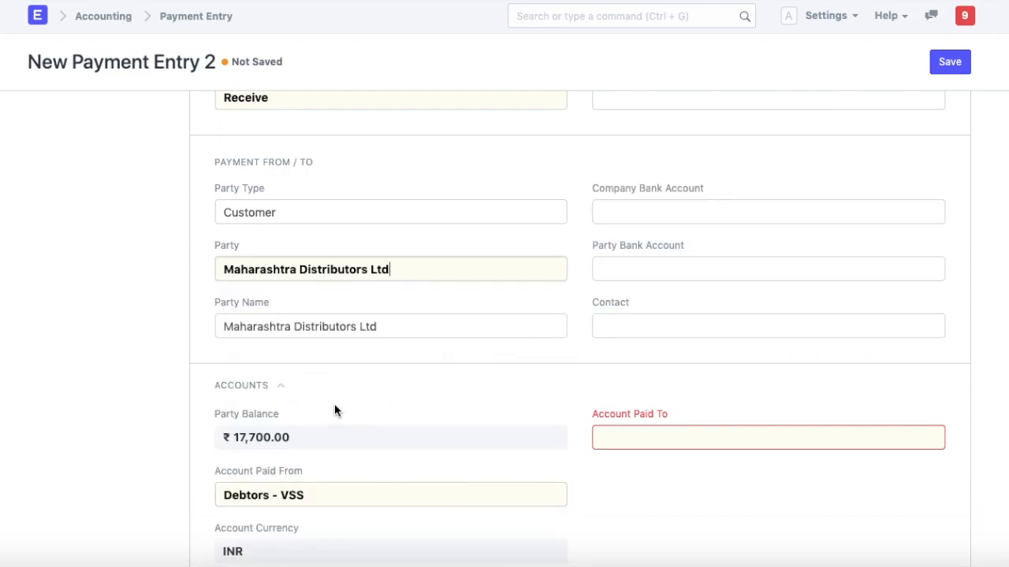
{"action": "scroll", "scroll_direction": "down", "scroll_amount": 3}
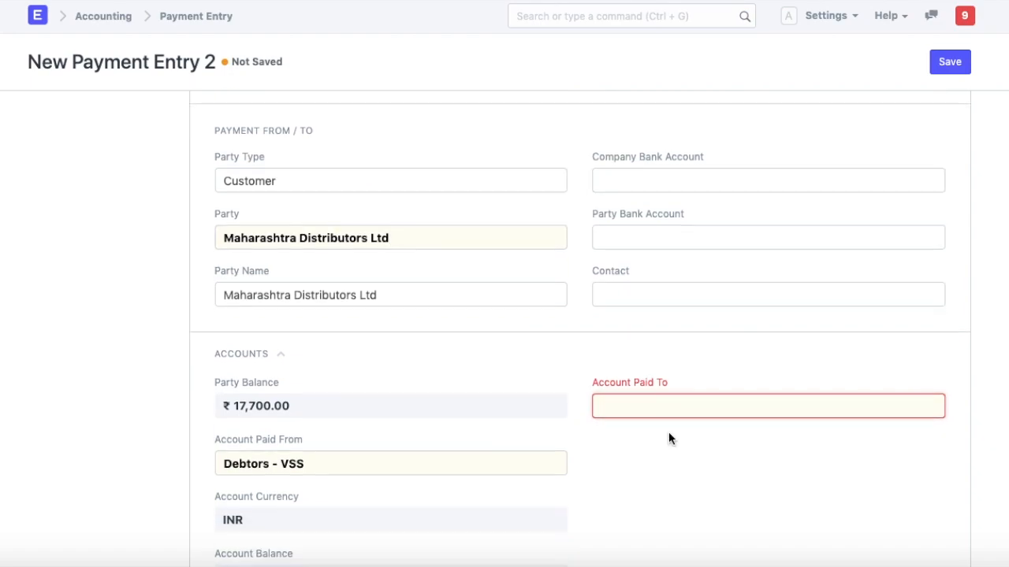
{"action": "left_click", "coordinate": [768, 406]}
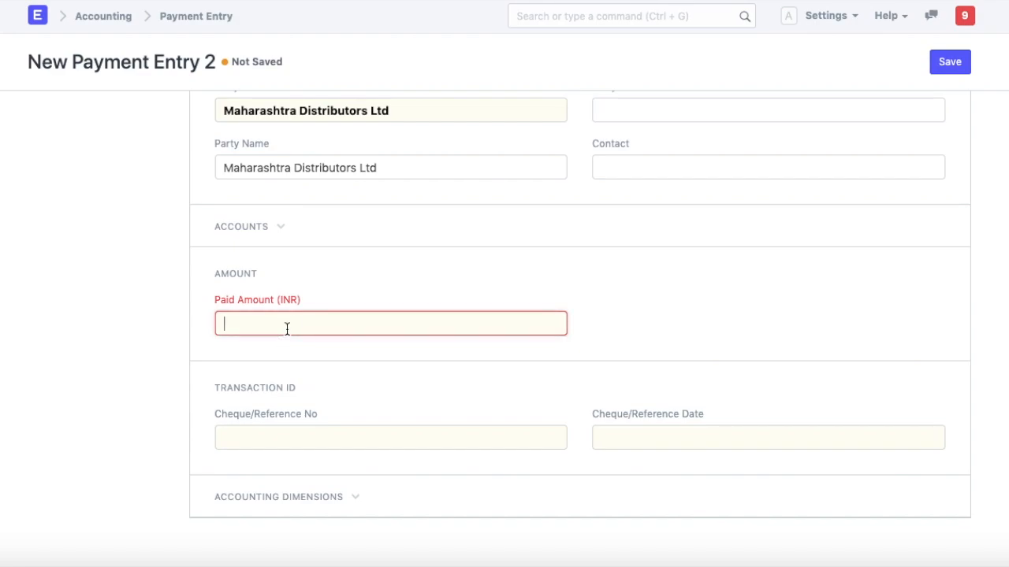
Step: Enter a paid amount of 10,000 with no invoice references, leaving it fully unallocated
{"action": "type", "text": "1000"}
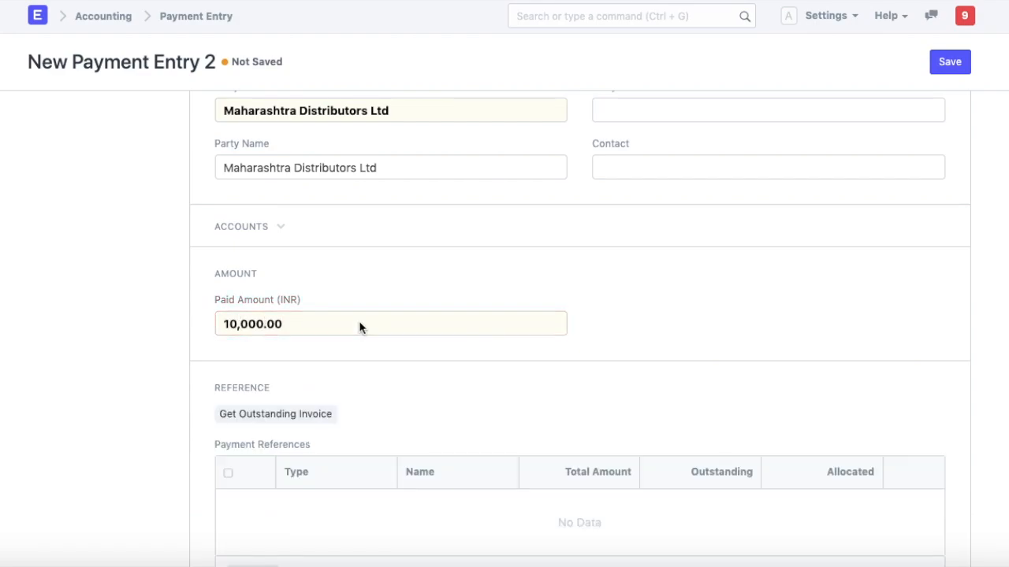
{"action": "scroll", "scroll_direction": "down", "scroll_amount": 3}
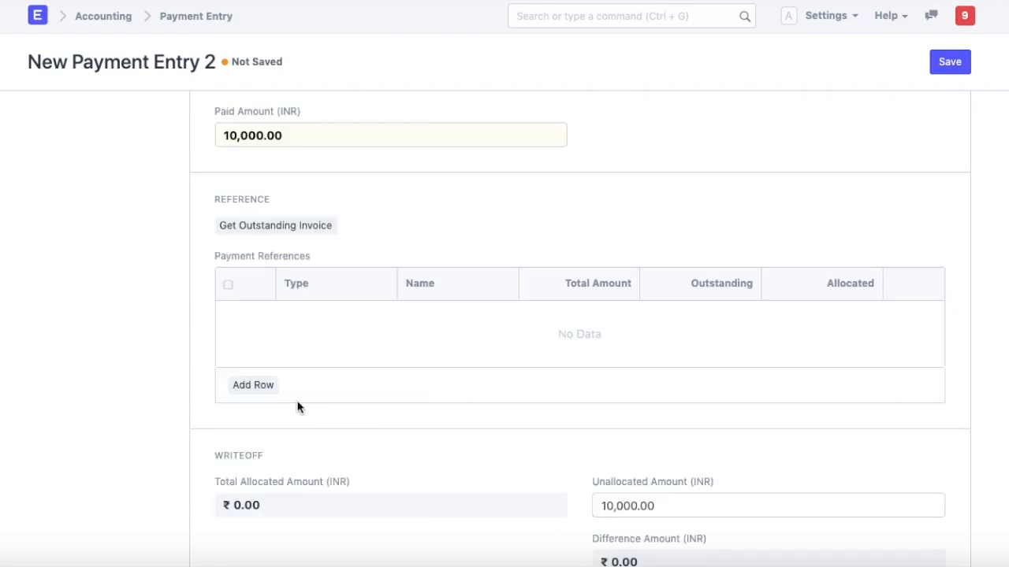
{"action": "mouse_move", "coordinate": [254, 414]}
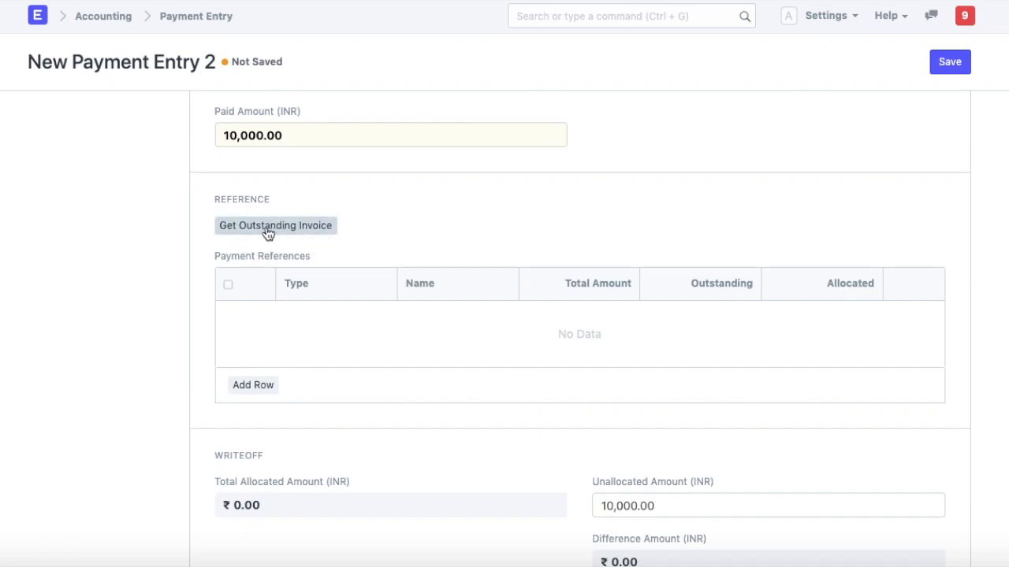
{"action": "mouse_move", "coordinate": [591, 249]}
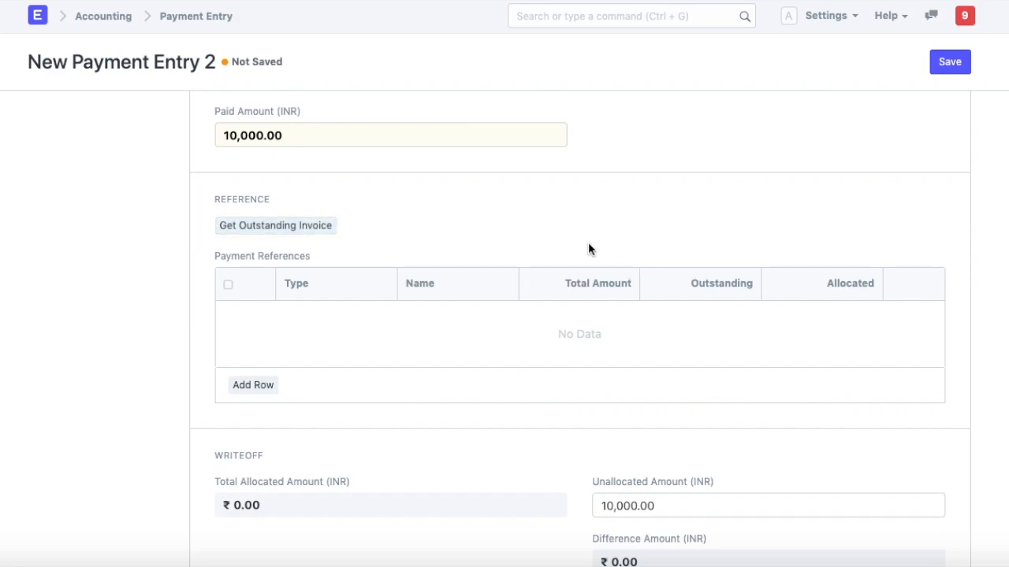
{"action": "mouse_move", "coordinate": [492, 243]}
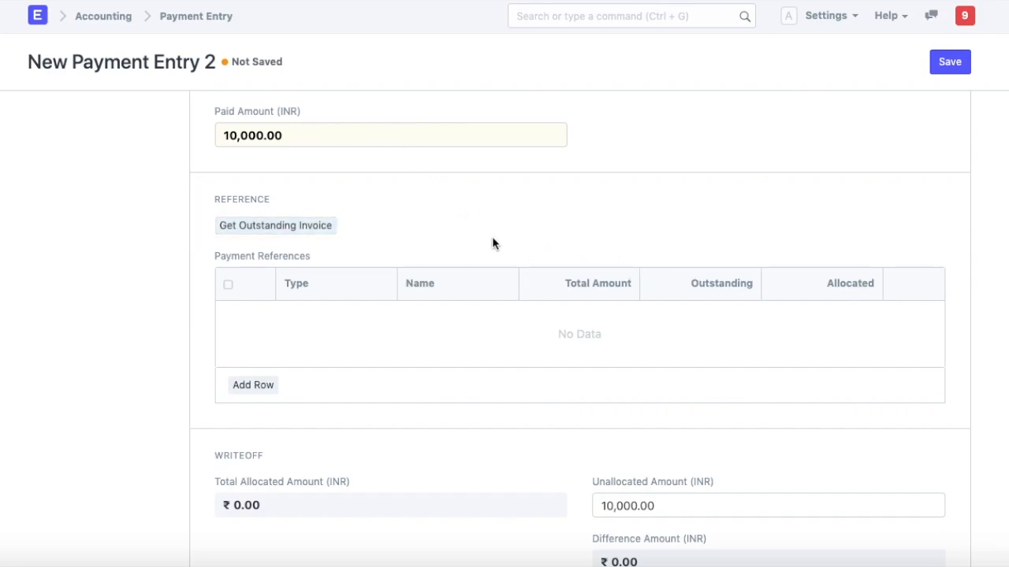
{"action": "mouse_move", "coordinate": [784, 199]}
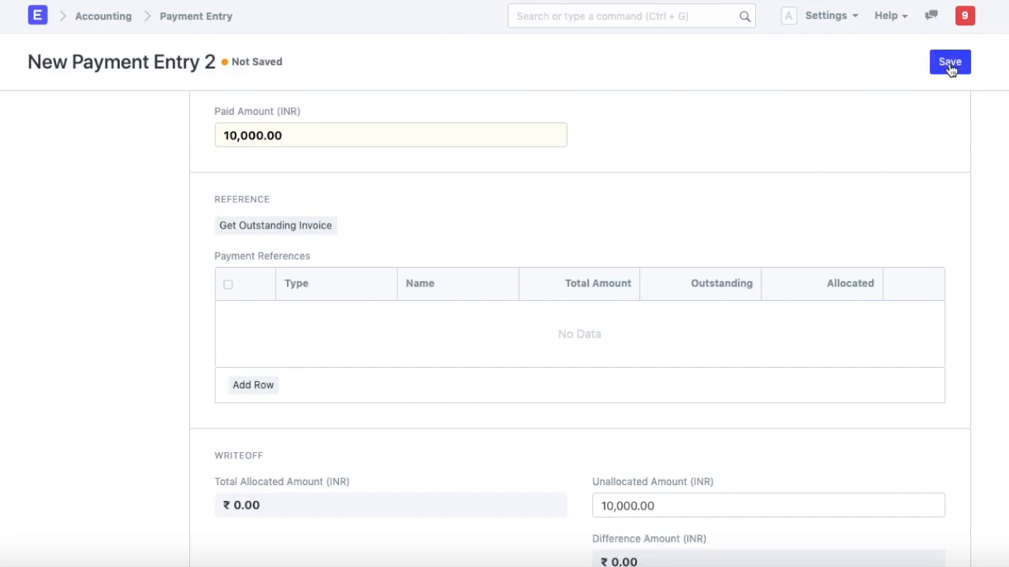
Step: Save and submit the payment entry as ACC-PAY-2019-00002 with ₹10,000 unallocated
{"action": "left_click", "coordinate": [949, 61]}
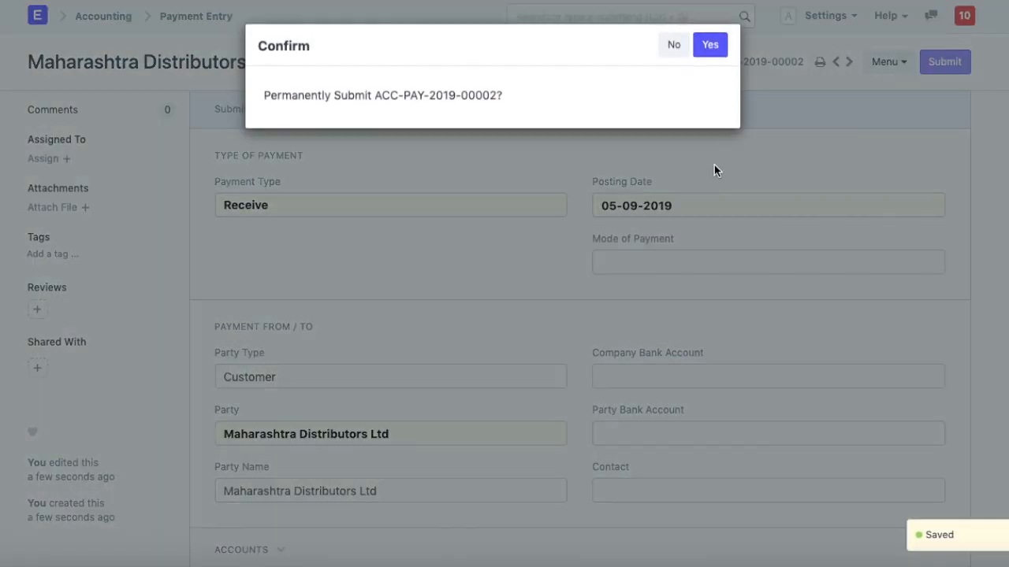
{"action": "left_click", "coordinate": [709, 44]}
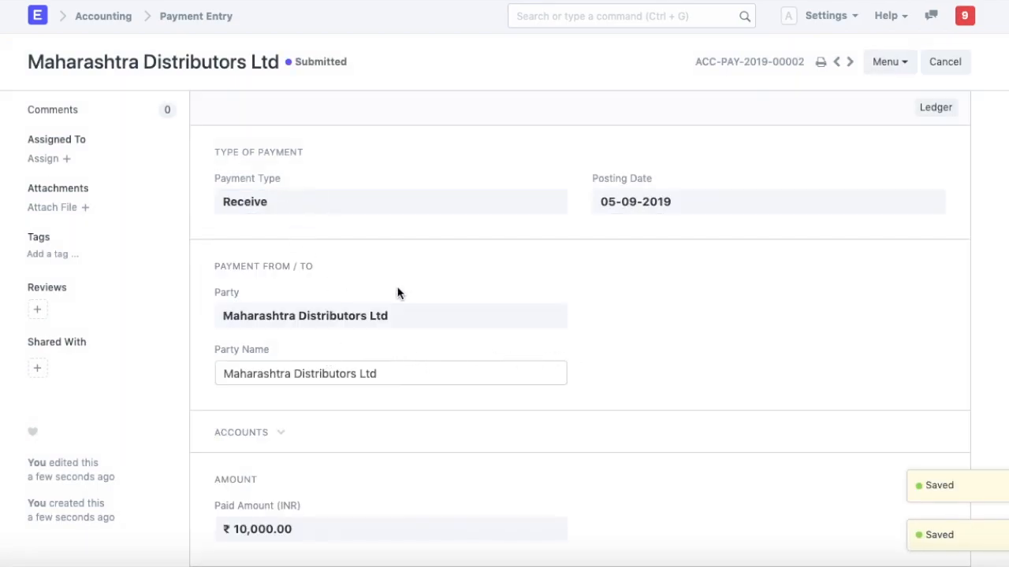
{"action": "mouse_move", "coordinate": [504, 274]}
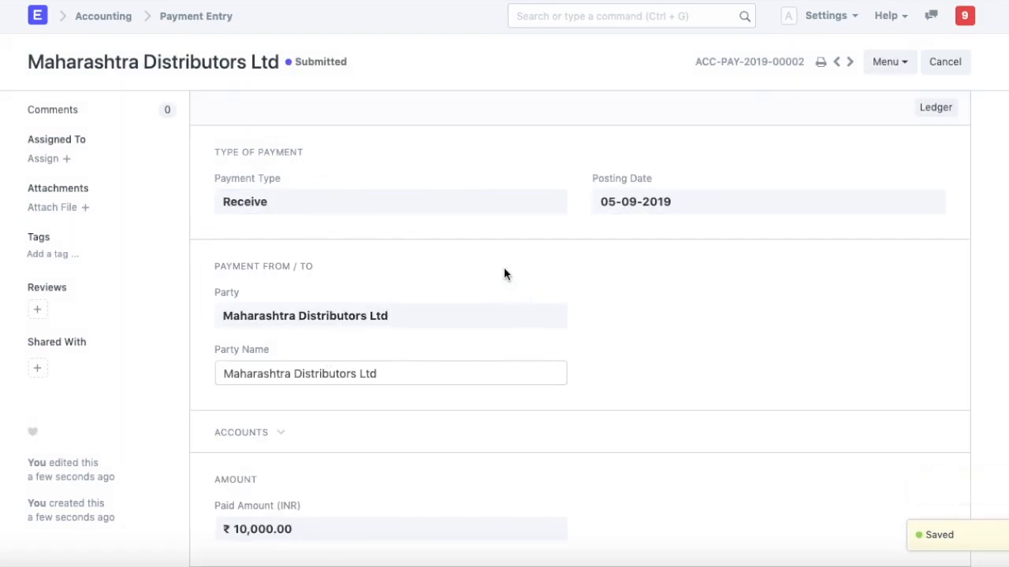
{"action": "scroll", "scroll_direction": "down", "scroll_amount": 3}
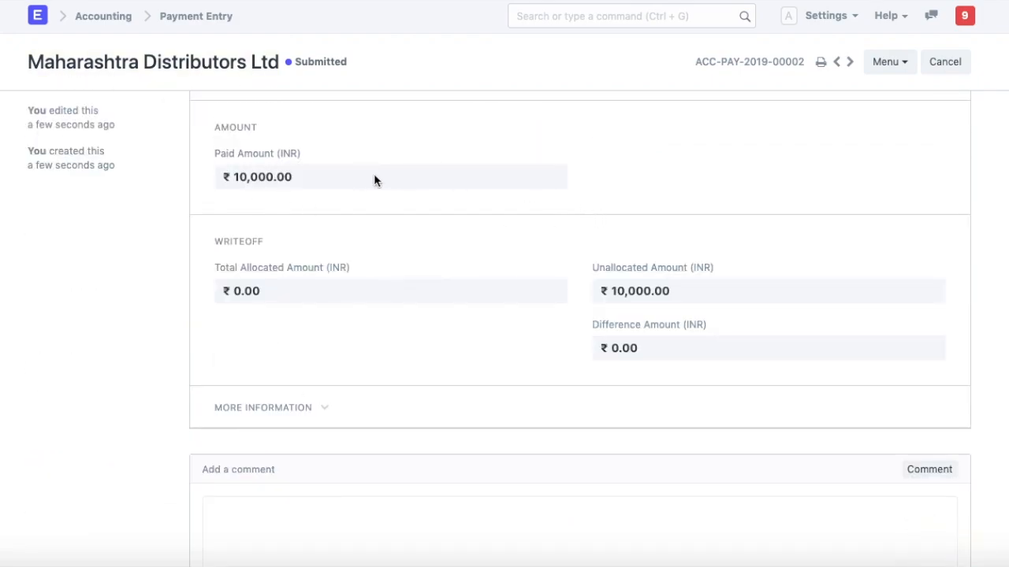
{"action": "mouse_move", "coordinate": [366, 243]}
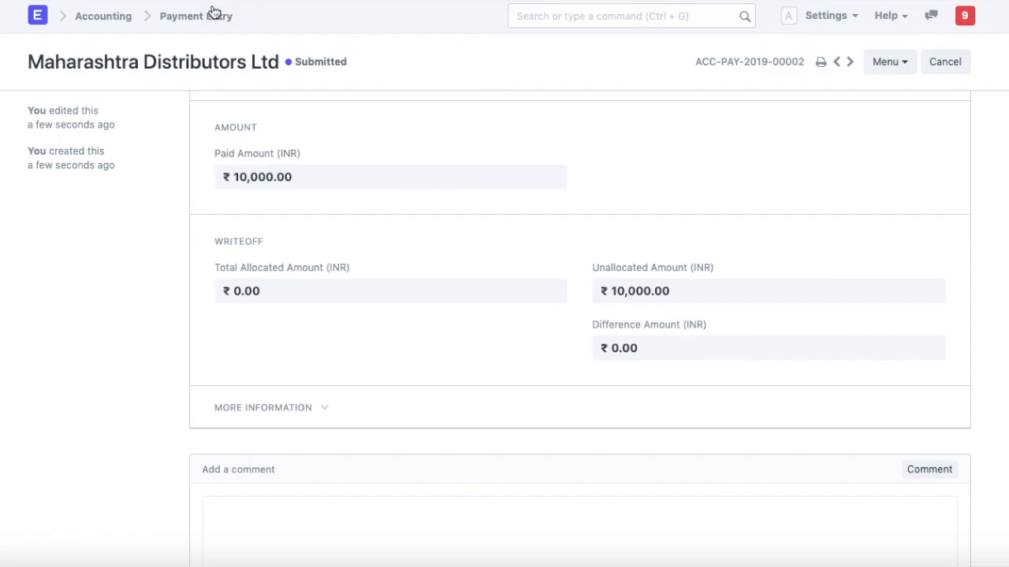
Step: Return to Accounting and launch the Payment Reconciliation tool via Match Payments with Invoices
{"action": "left_click", "coordinate": [104, 16]}
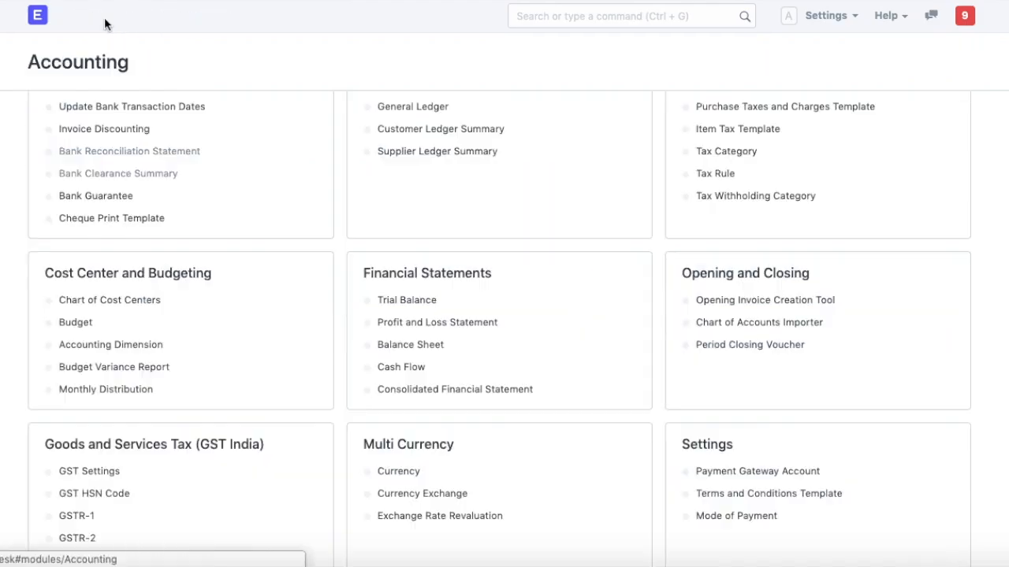
{"action": "scroll", "scroll_direction": "up", "scroll_amount": 3}
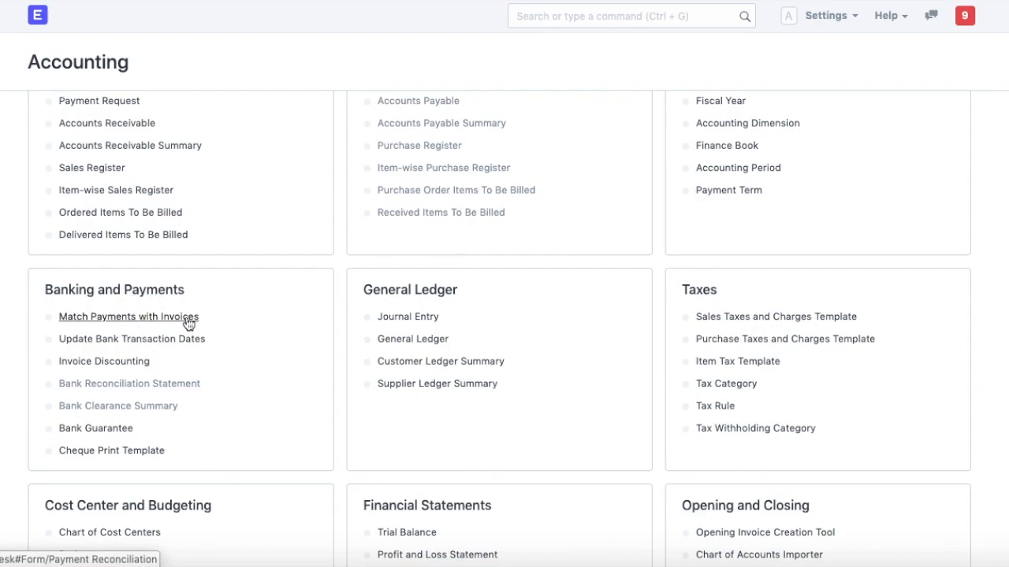
{"action": "left_click", "coordinate": [128, 315]}
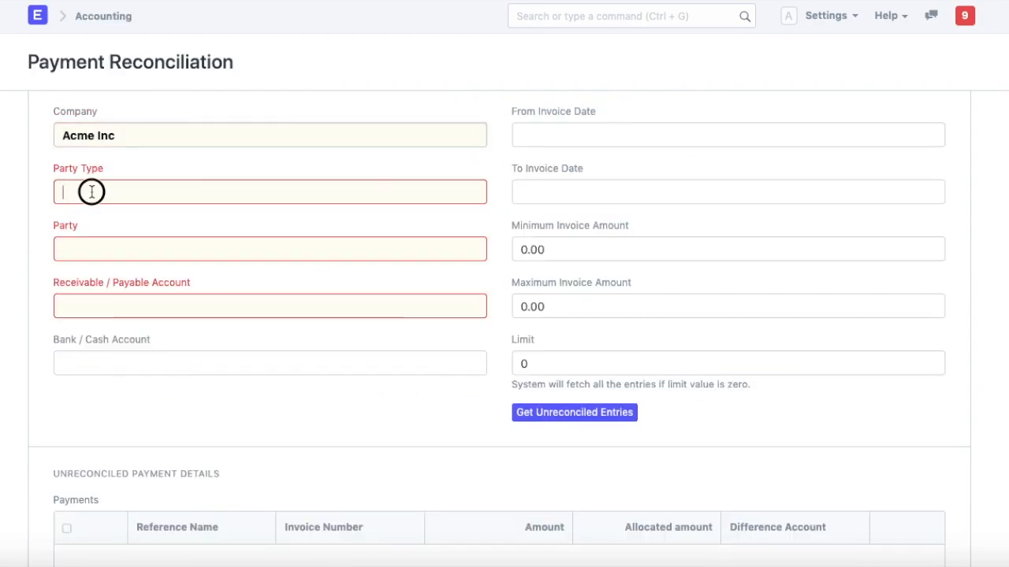
Step: Set party to Customer Maharashtra Distributors Ltd and fetch its unreconciled entries, listing payment ACC-PAY-2019-00002 for ₹10,000
{"action": "left_click", "coordinate": [269, 192]}
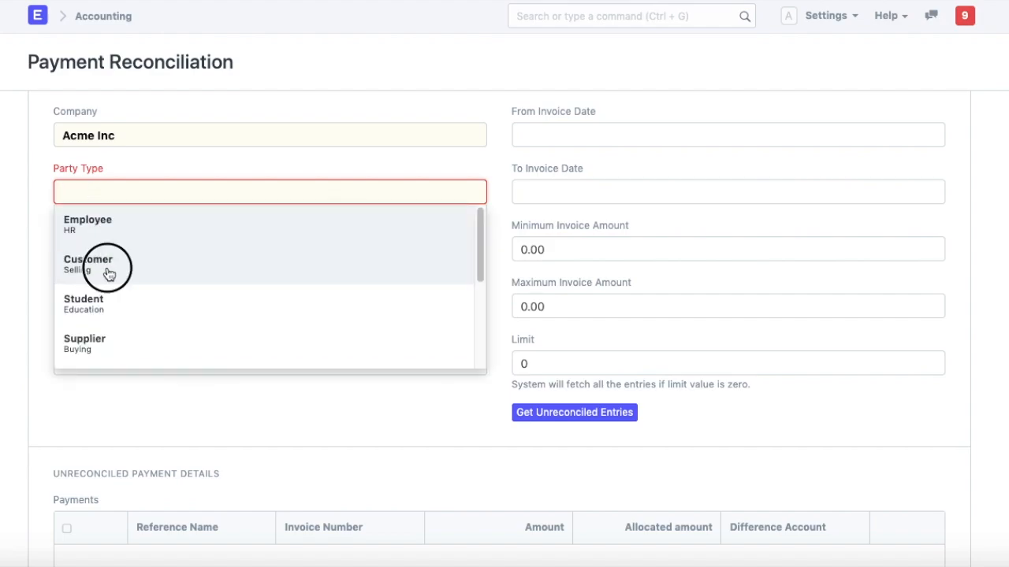
{"action": "left_click", "coordinate": [88, 264]}
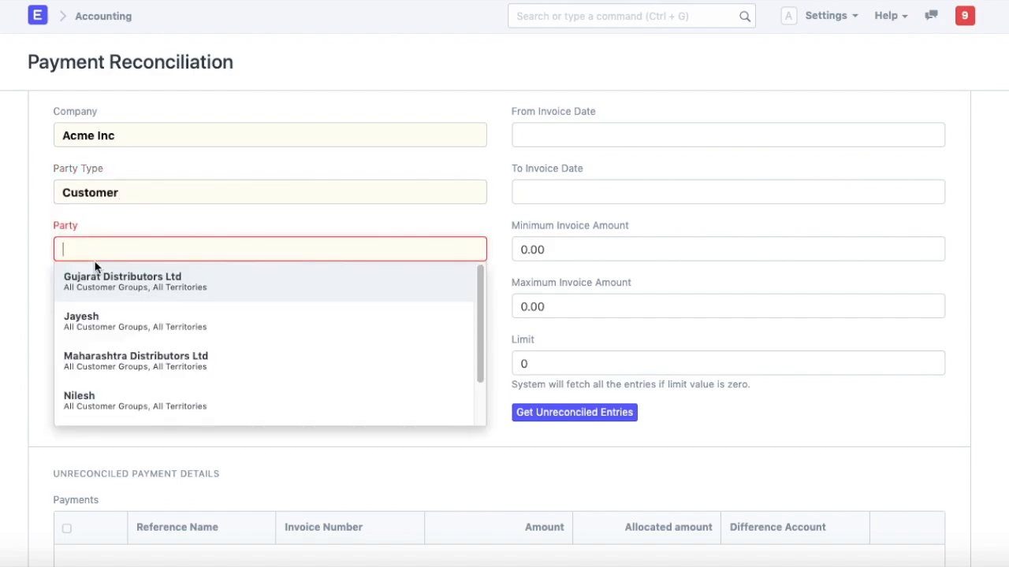
{"action": "left_click", "coordinate": [136, 359]}
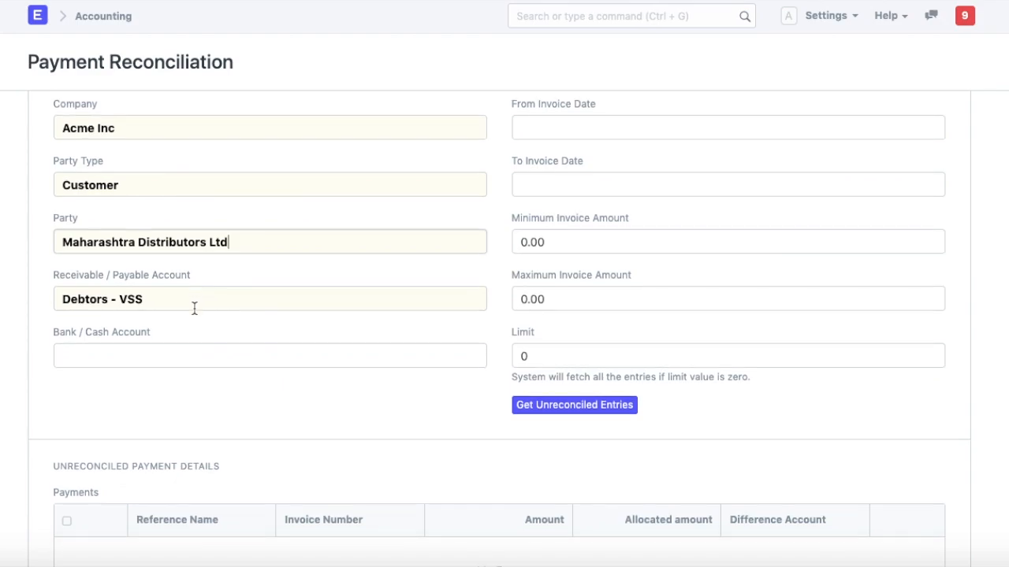
{"action": "left_click", "coordinate": [573, 404]}
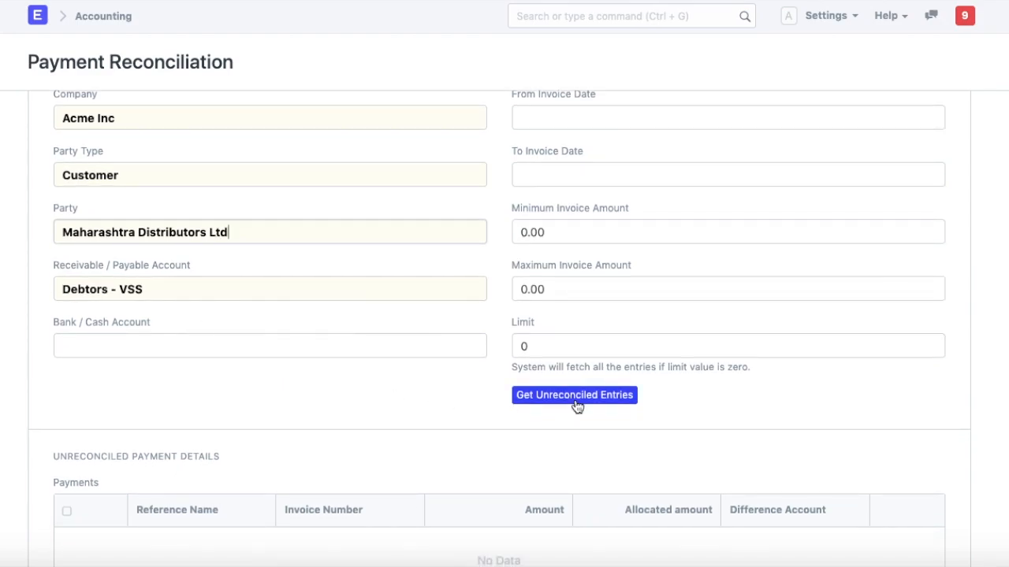
{"action": "left_click", "coordinate": [574, 394]}
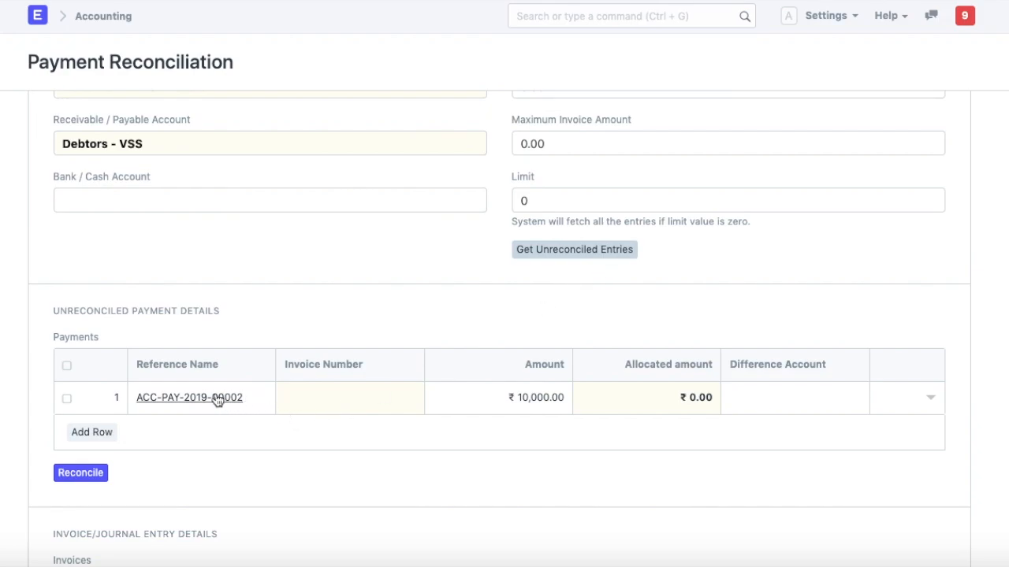
{"action": "mouse_move", "coordinate": [363, 424]}
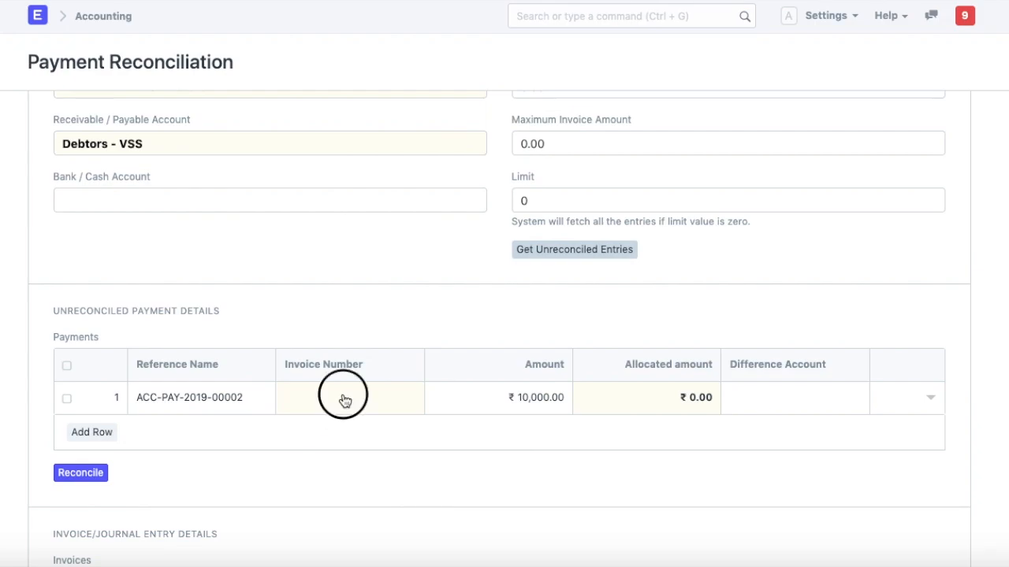
Step: Allocate payment ACC-PAY-2019-00002's full ₹10,000 to sales invoice ACC-SINV-2019-00002 and reconcile it
{"action": "left_click", "coordinate": [344, 397]}
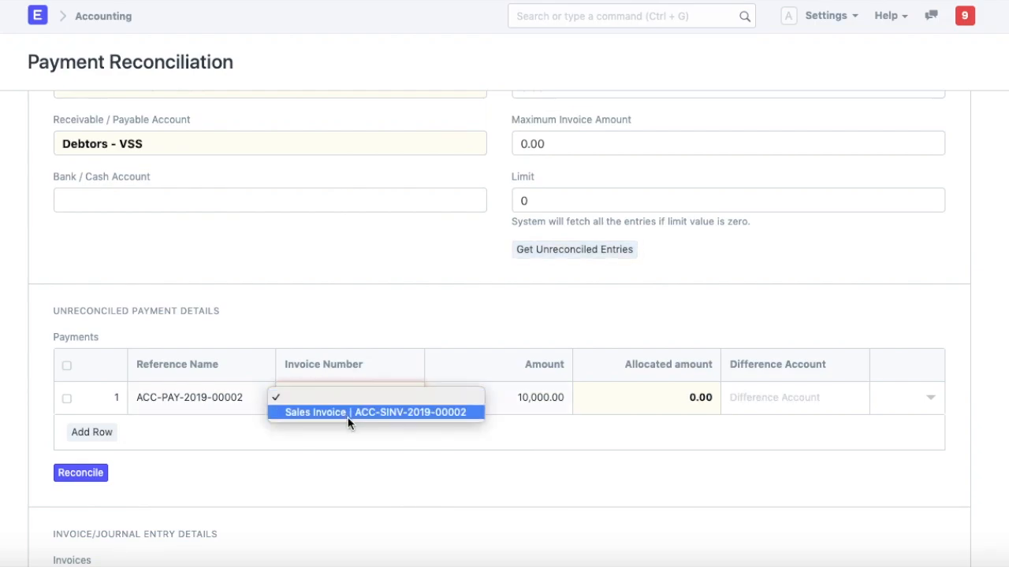
{"action": "mouse_move", "coordinate": [334, 419]}
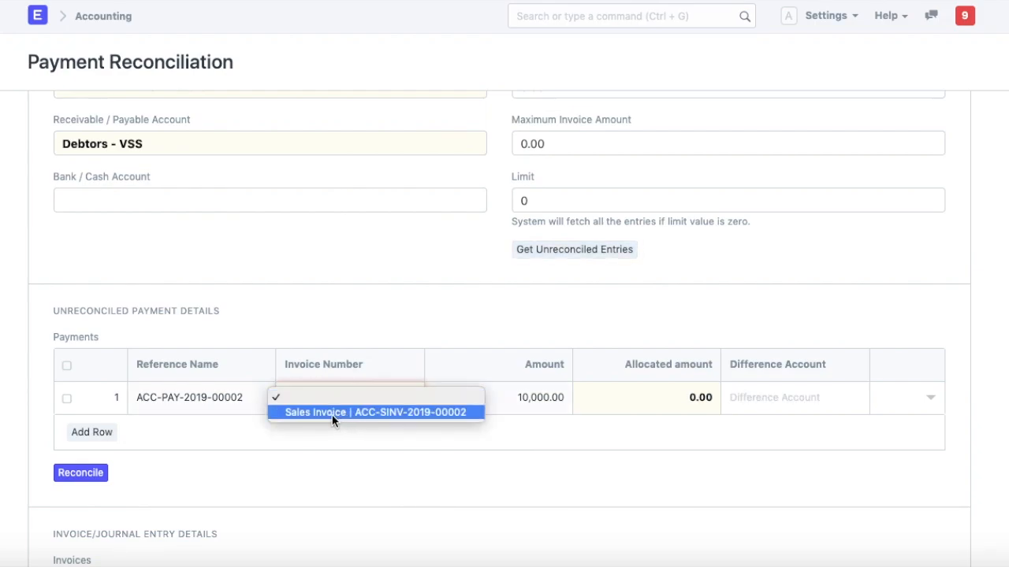
{"action": "left_click", "coordinate": [375, 413]}
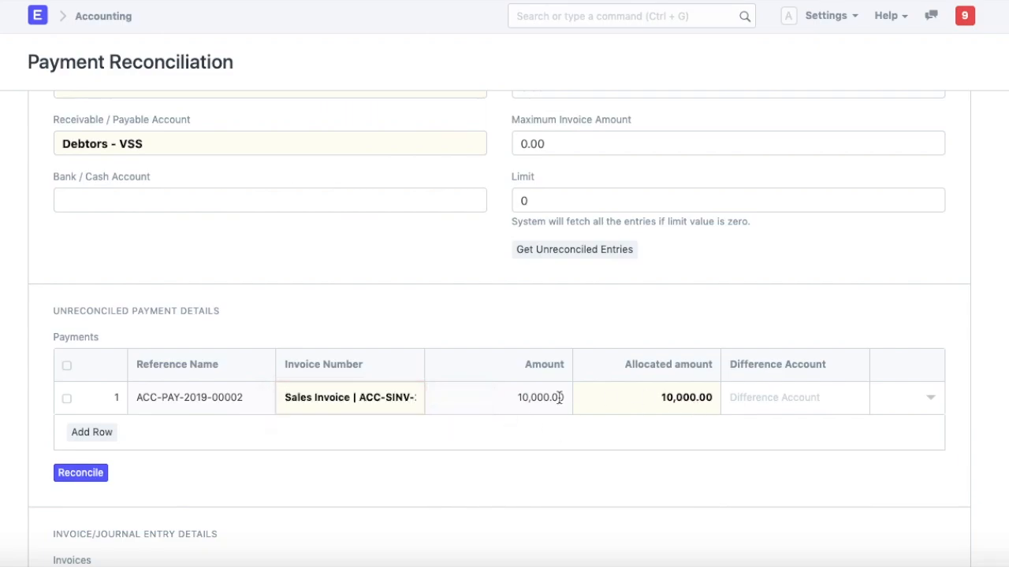
{"action": "scroll", "scroll_direction": "down", "scroll_amount": 3}
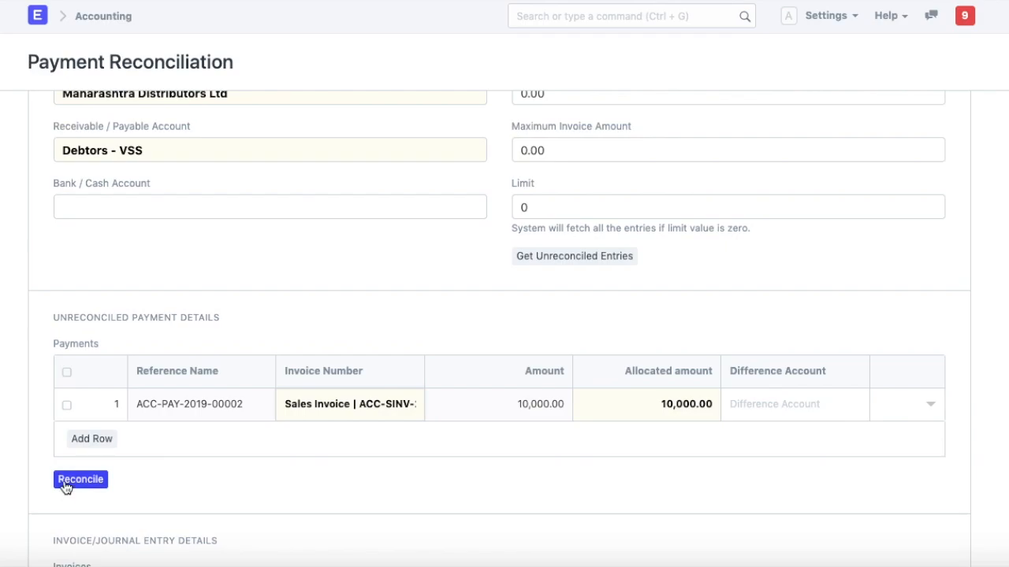
{"action": "left_click", "coordinate": [81, 479]}
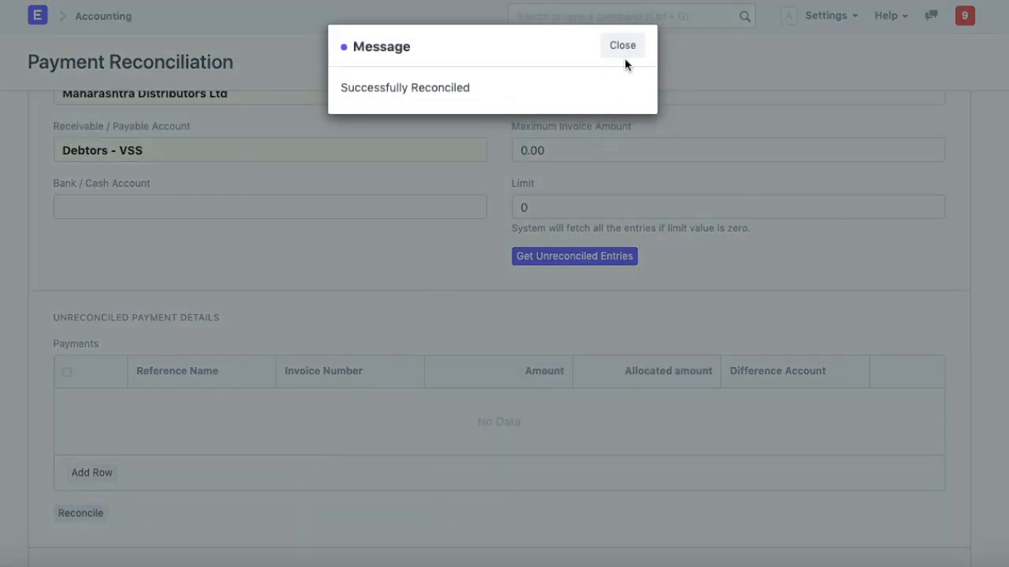
{"action": "left_click", "coordinate": [621, 44]}
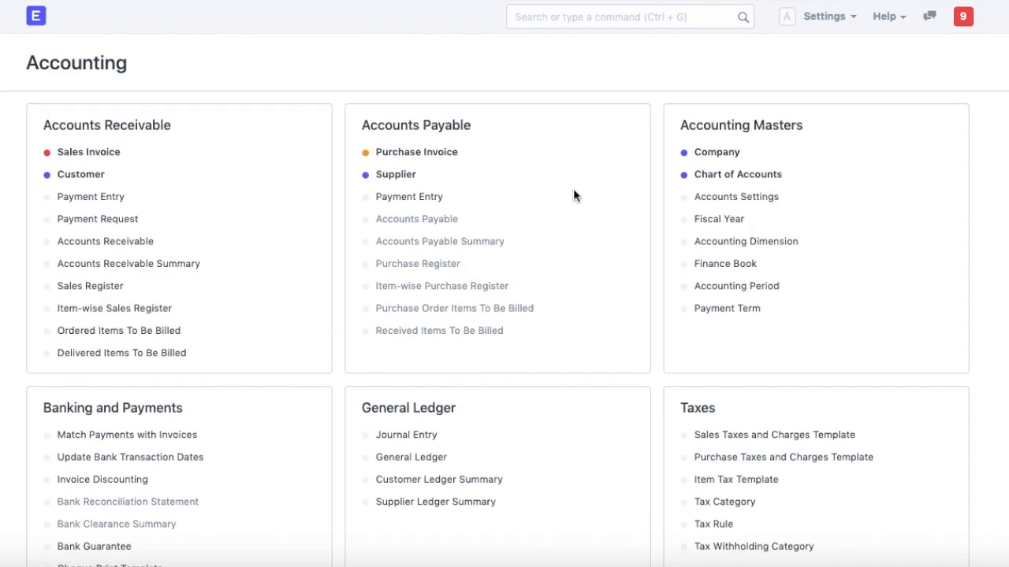
{"action": "mouse_move", "coordinate": [568, 186]}
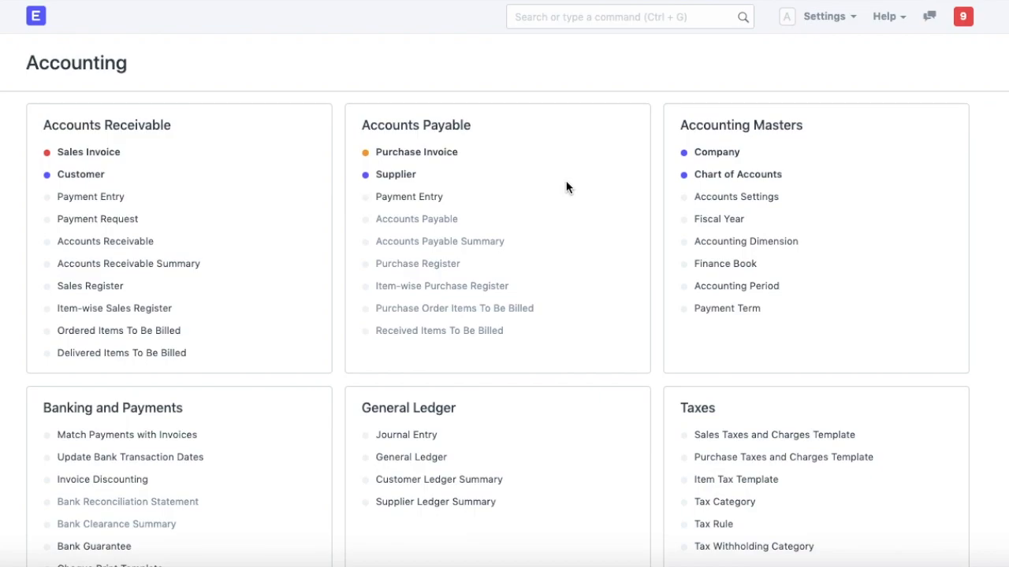
{"action": "mouse_move", "coordinate": [134, 262]}
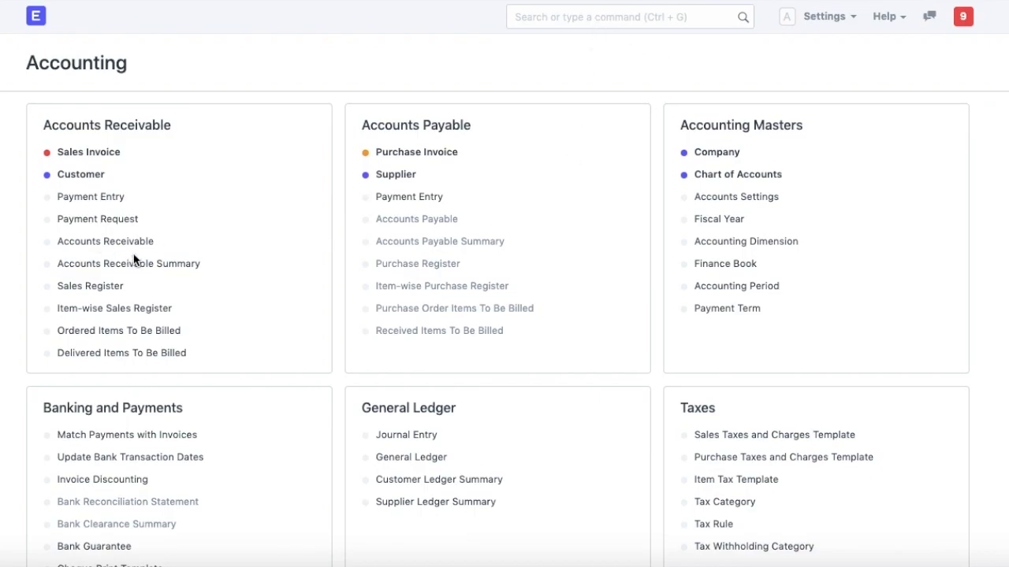